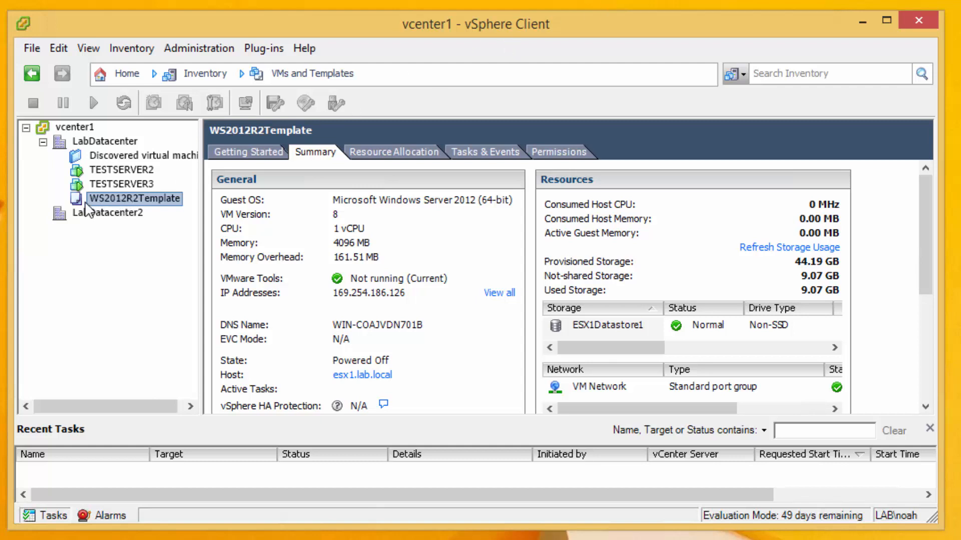
{"action": "mouse_move", "coordinate": [83, 211]}
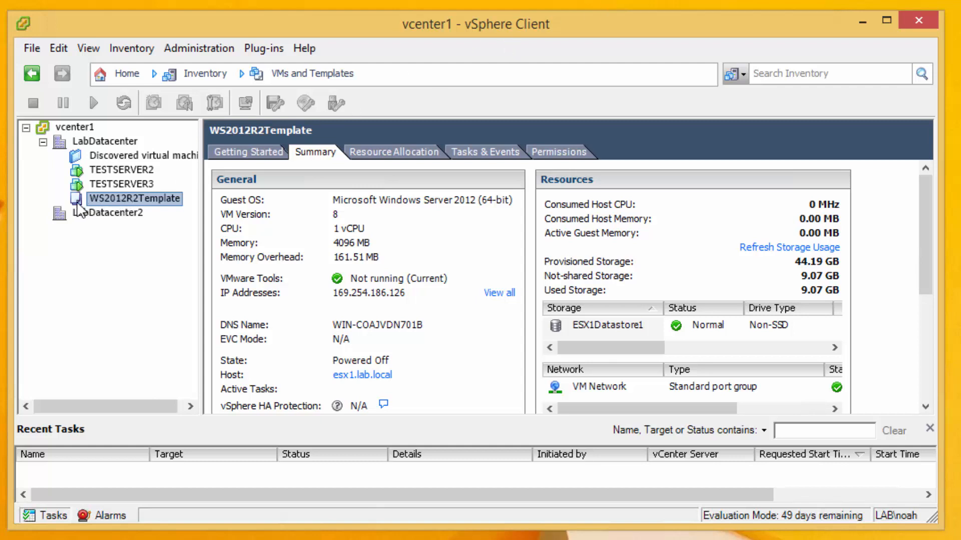
- Deploy a new virtual machine from WS2012R2Template and name it TESTSERVER4
{"action": "right_click", "coordinate": [135, 198]}
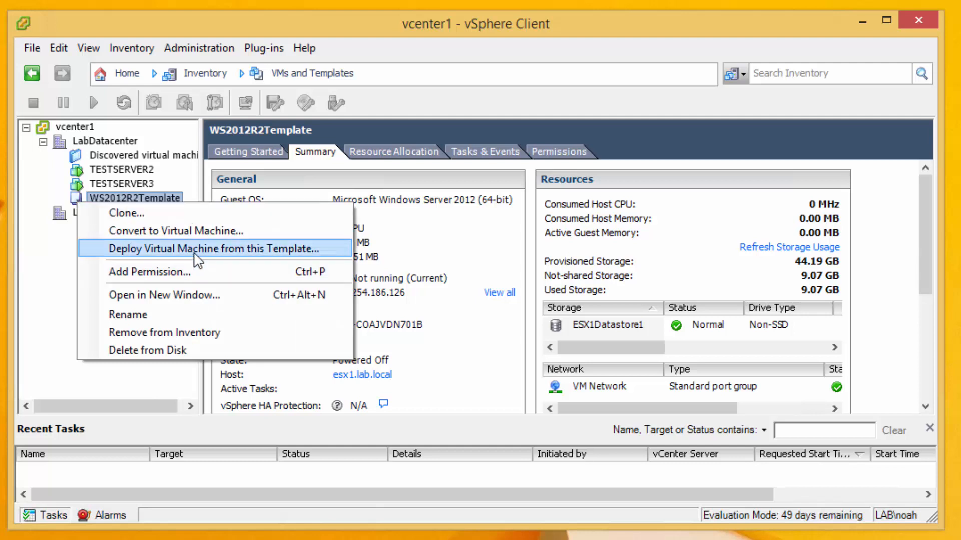
{"action": "left_click", "coordinate": [220, 250]}
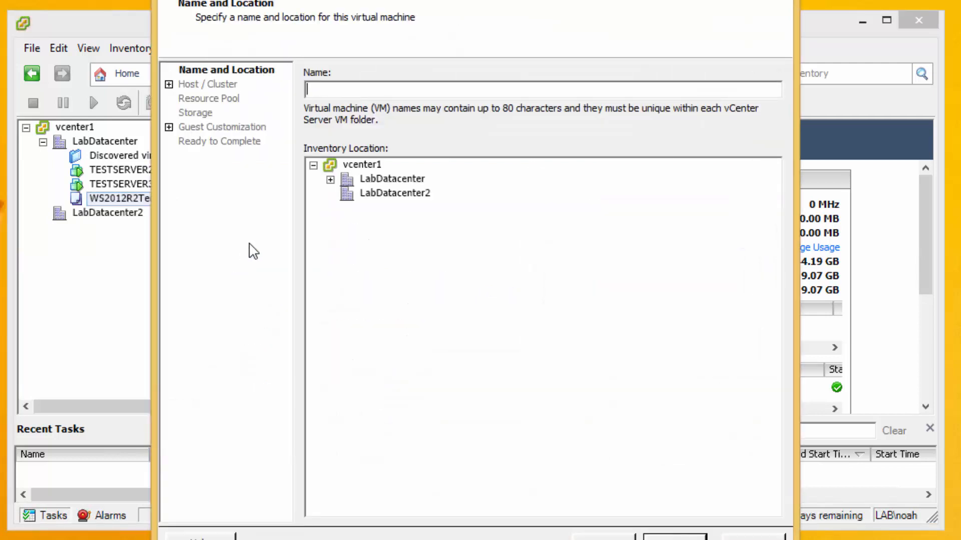
{"action": "left_click", "coordinate": [361, 164]}
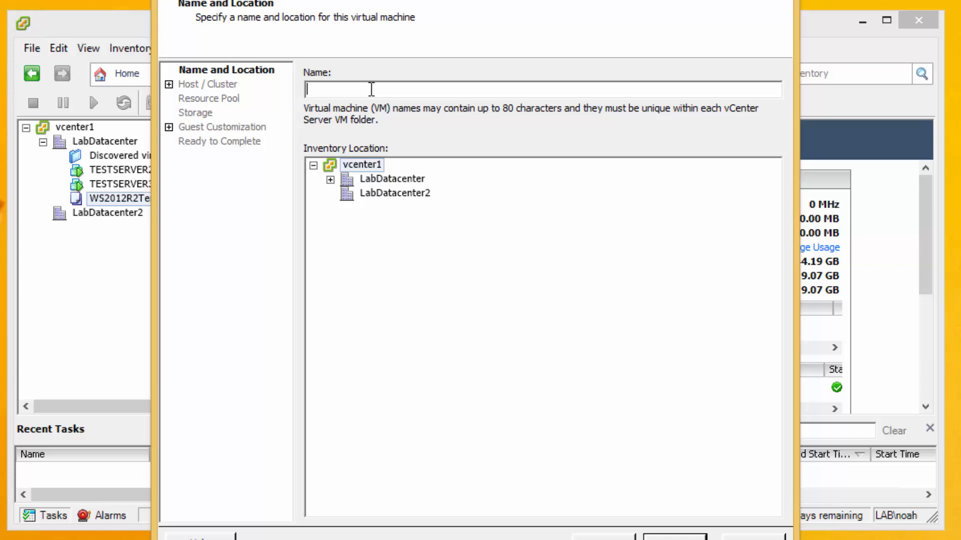
{"action": "type", "text": "TESTSERVER4"}
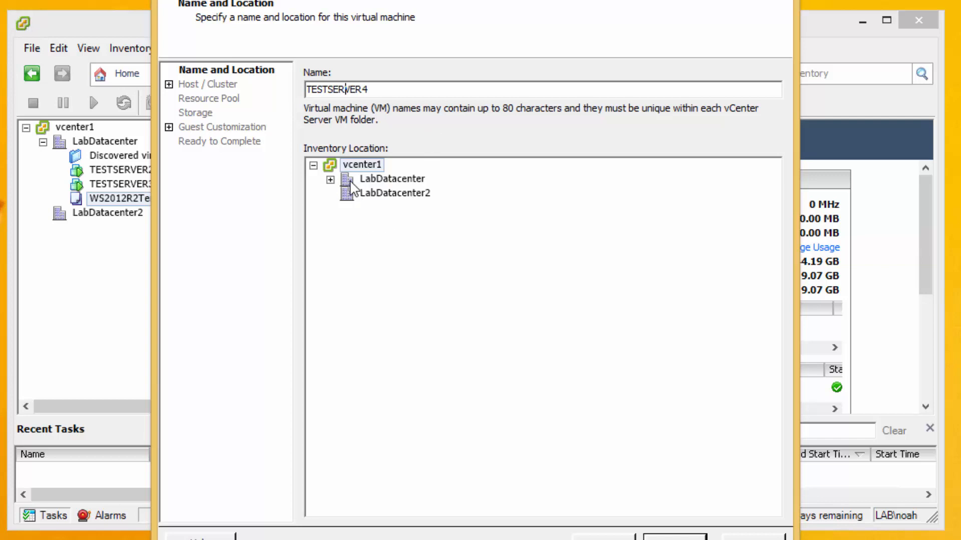
- Place the new machine on Cluster1 with specific host esx1.lab.local
{"action": "left_click", "coordinate": [329, 178]}
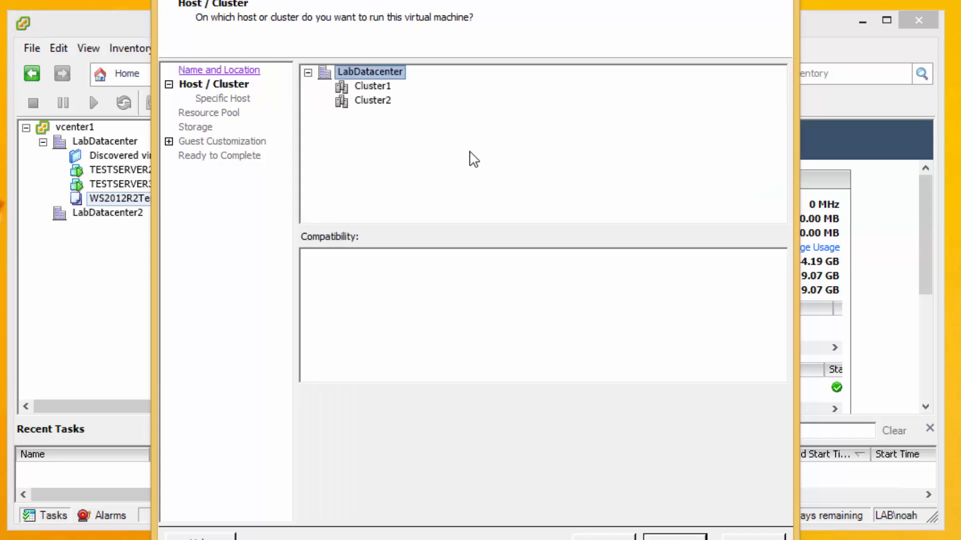
{"action": "left_click", "coordinate": [372, 86]}
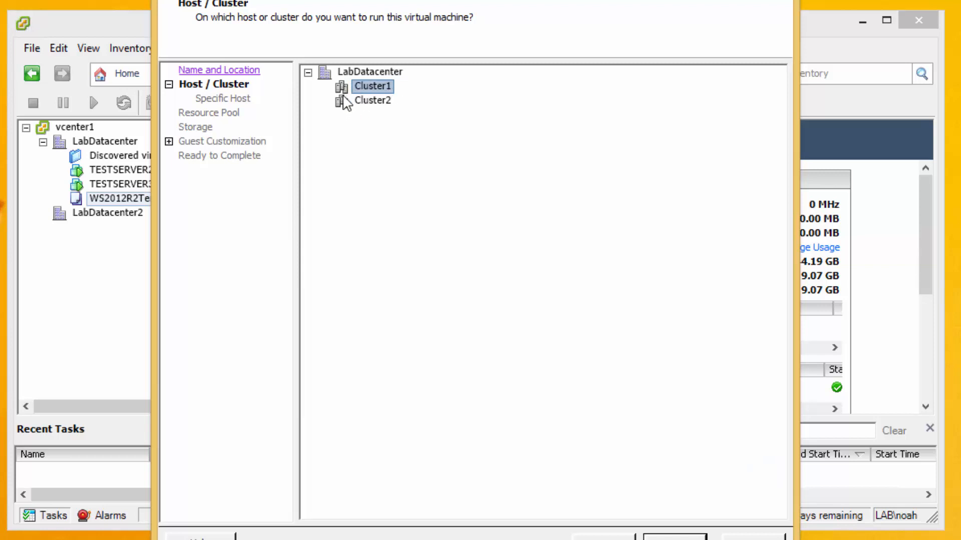
{"action": "mouse_move", "coordinate": [693, 534]}
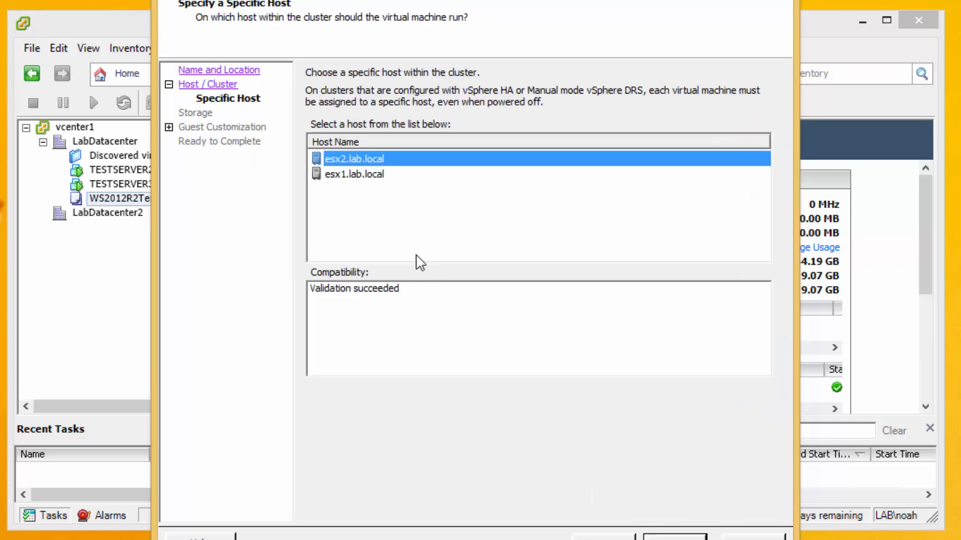
{"action": "mouse_move", "coordinate": [340, 184]}
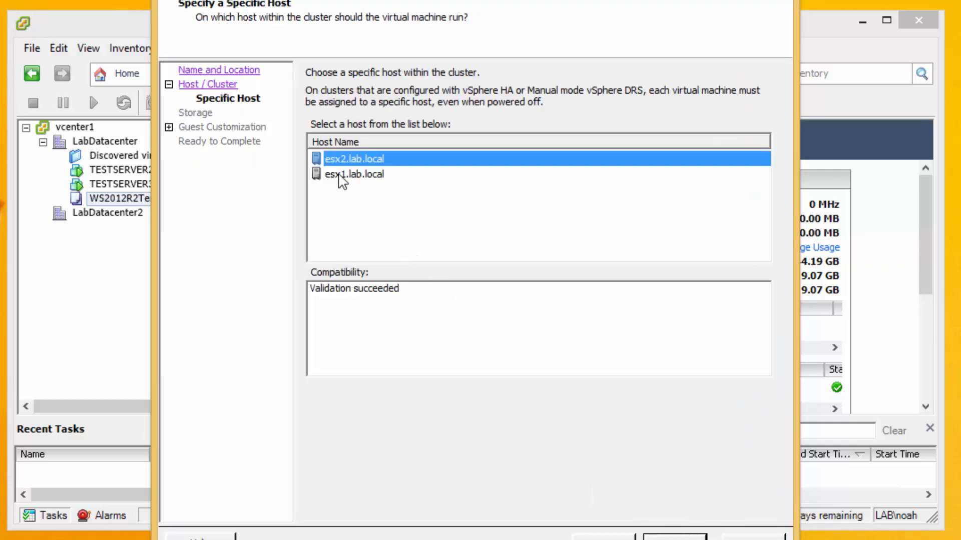
{"action": "left_click", "coordinate": [356, 174]}
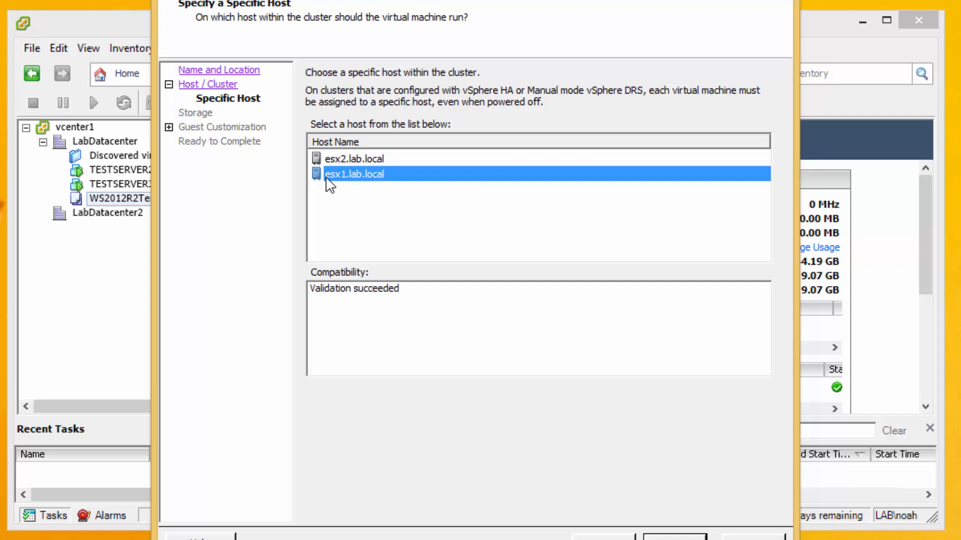
{"action": "mouse_move", "coordinate": [342, 203]}
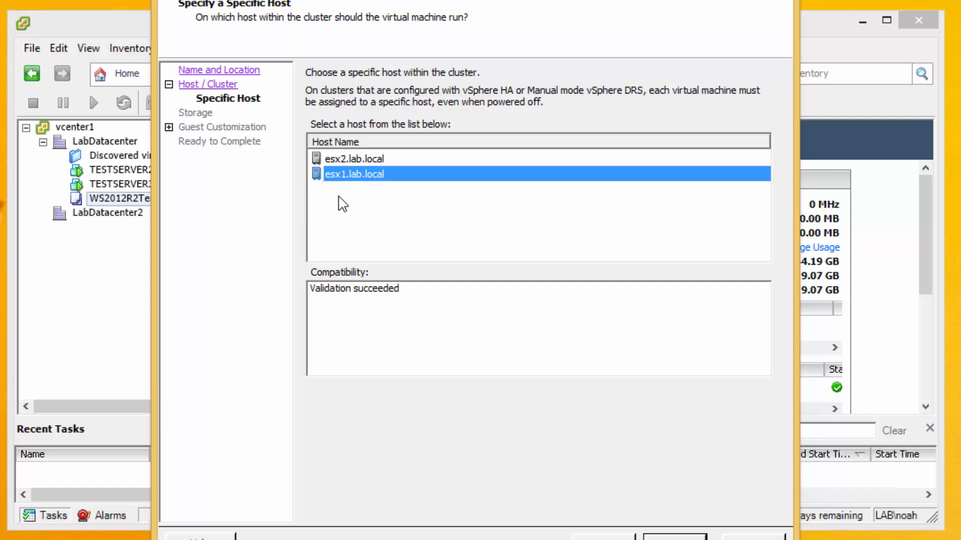
{"action": "mouse_move", "coordinate": [547, 250]}
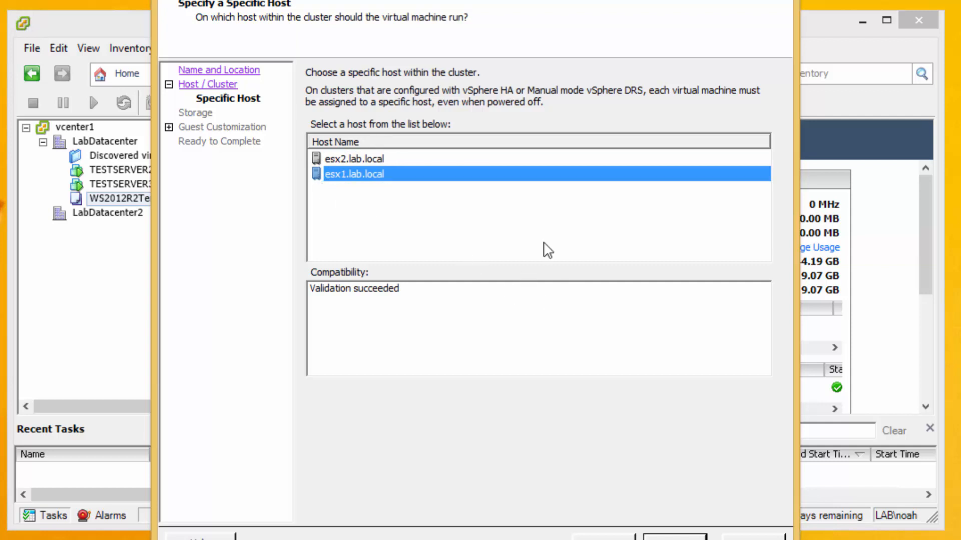
{"action": "mouse_move", "coordinate": [648, 340]}
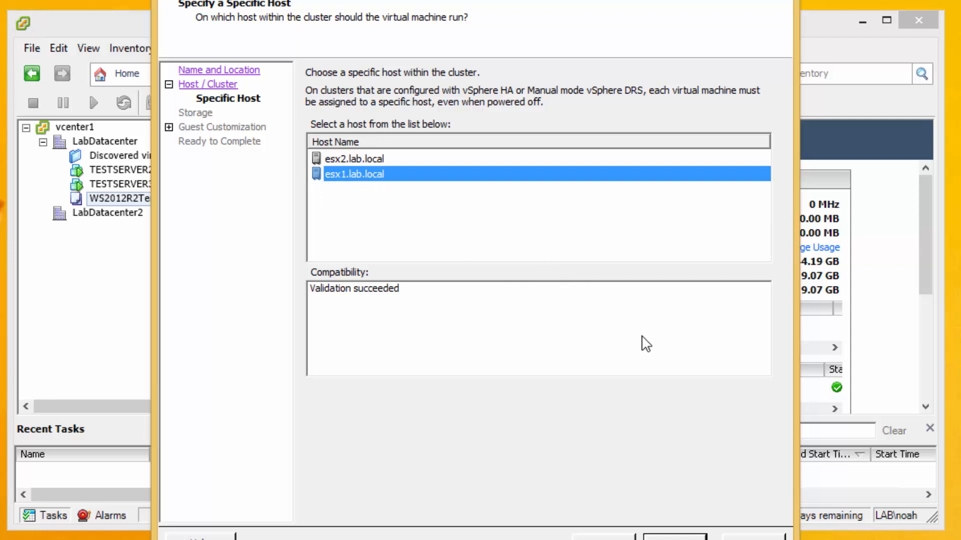
{"action": "mouse_move", "coordinate": [707, 401]}
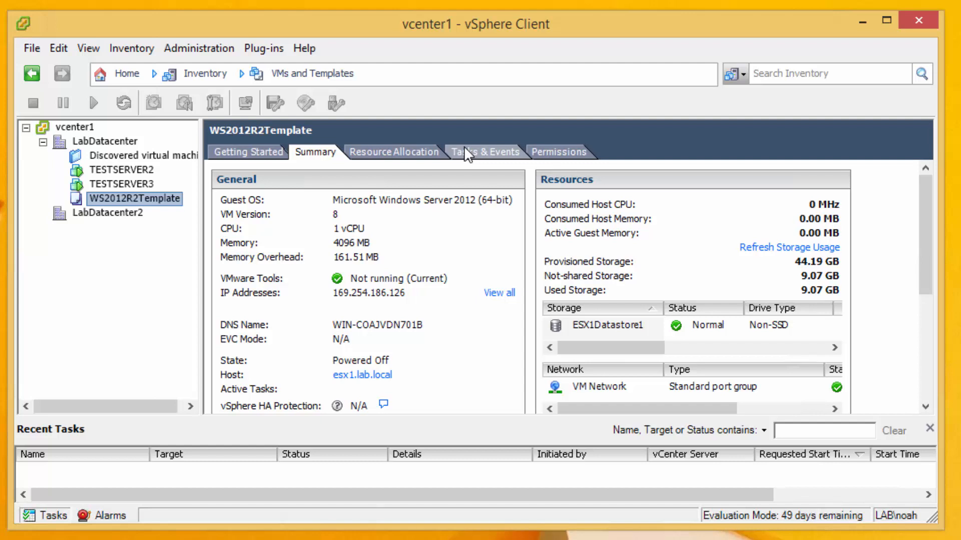
{"action": "mouse_move", "coordinate": [469, 64]}
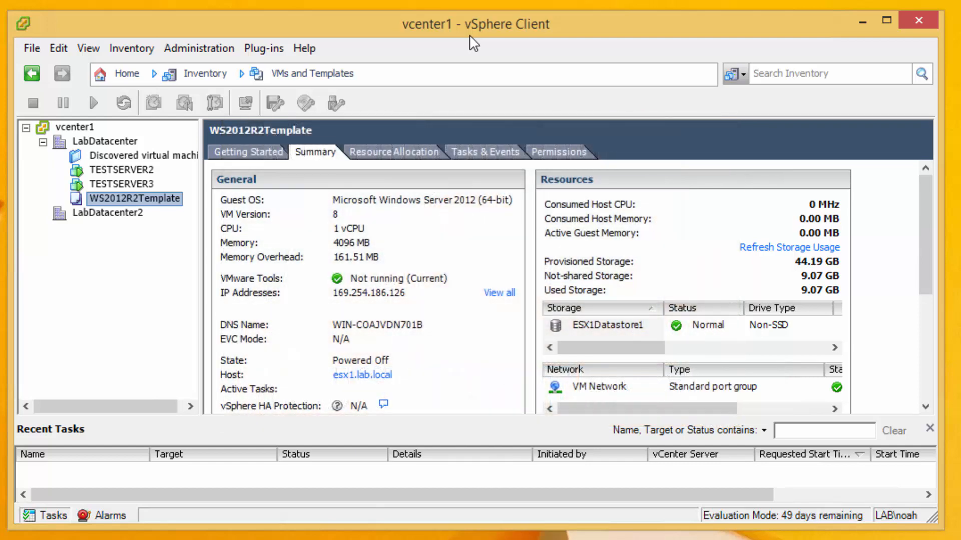
{"action": "mouse_move", "coordinate": [585, 75]}
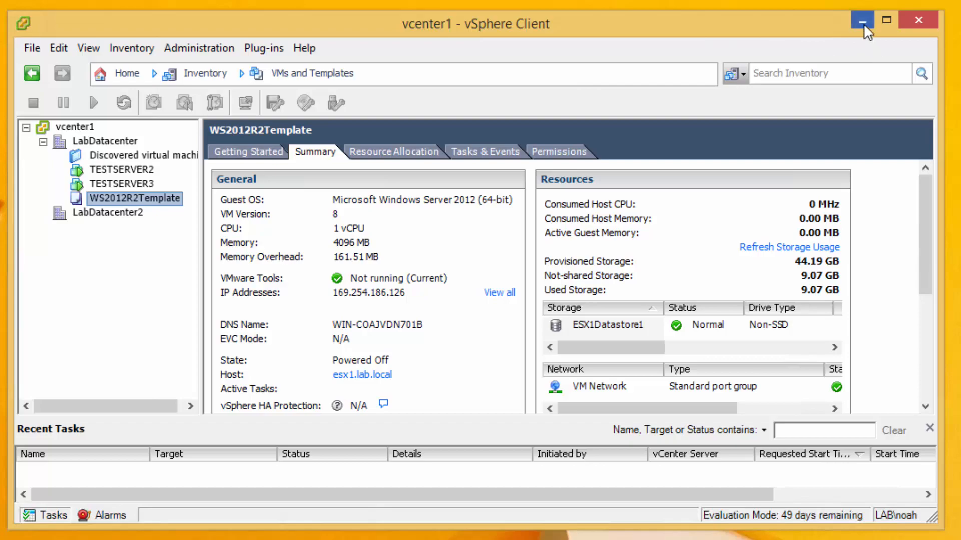
- Switch to the portal and open New Virtual Machine under the Automated Deployment offering
{"action": "left_click", "coordinate": [864, 20]}
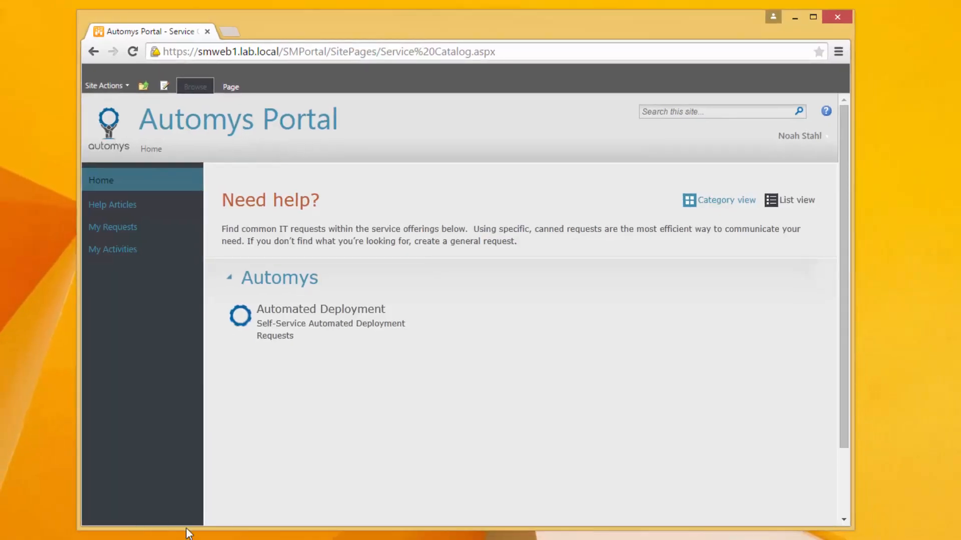
{"action": "mouse_move", "coordinate": [239, 521]}
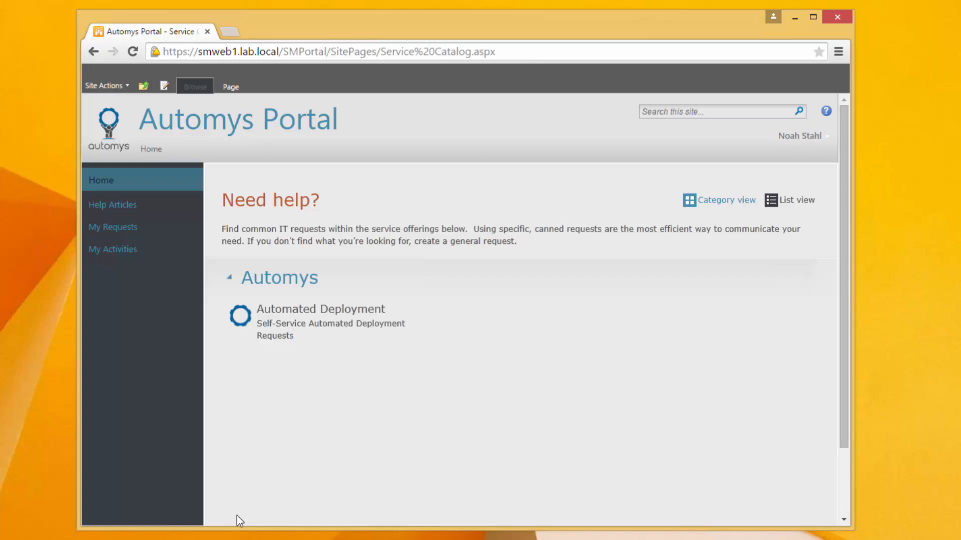
{"action": "mouse_move", "coordinate": [296, 405]}
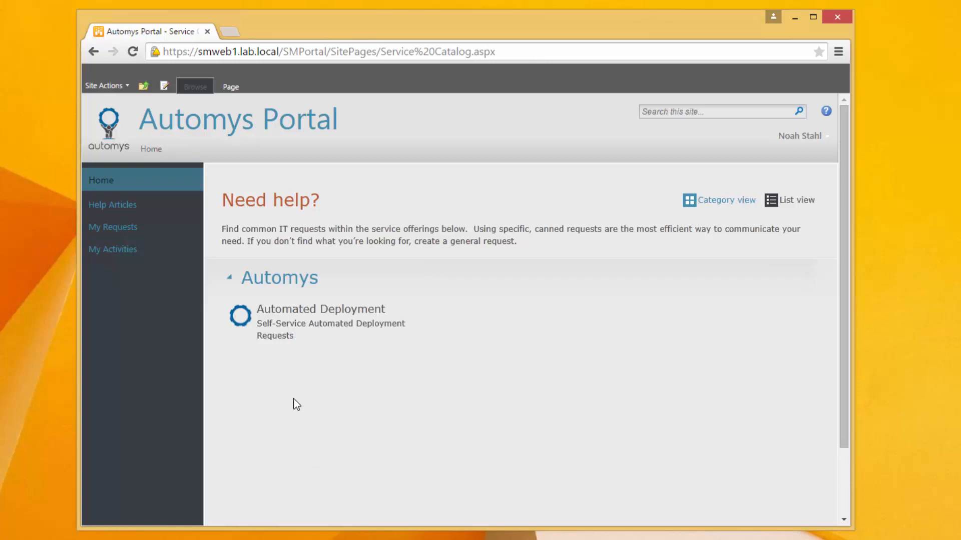
{"action": "mouse_move", "coordinate": [310, 400]}
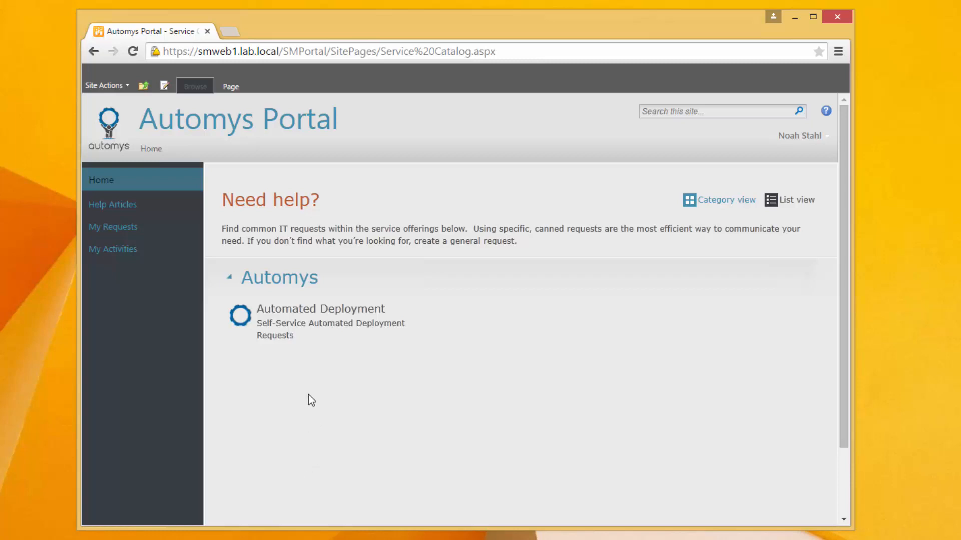
{"action": "mouse_move", "coordinate": [312, 336]}
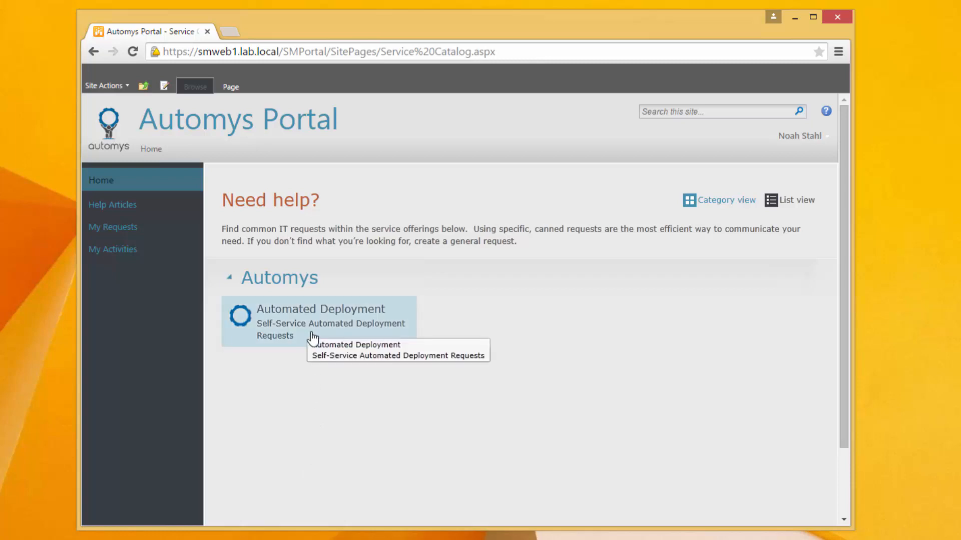
{"action": "mouse_move", "coordinate": [319, 328]}
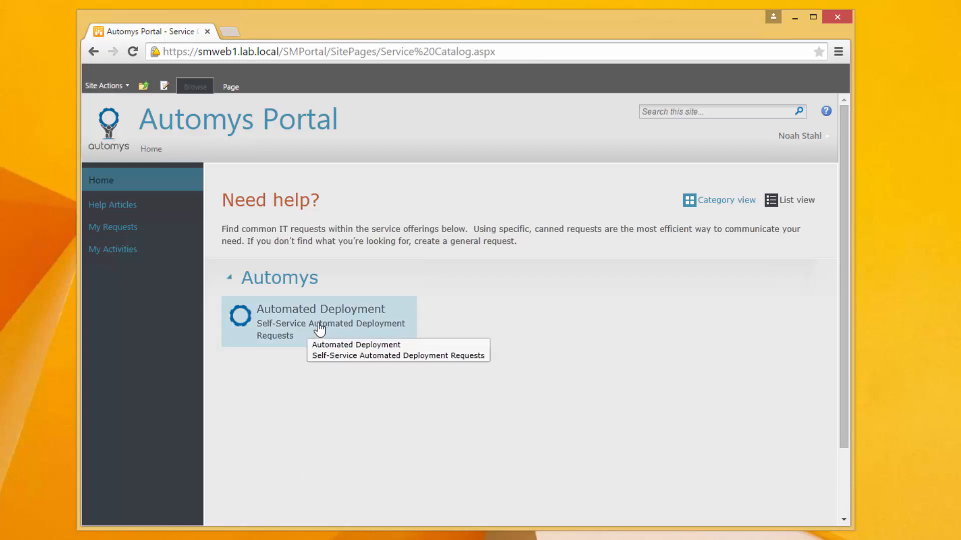
{"action": "left_click", "coordinate": [320, 310]}
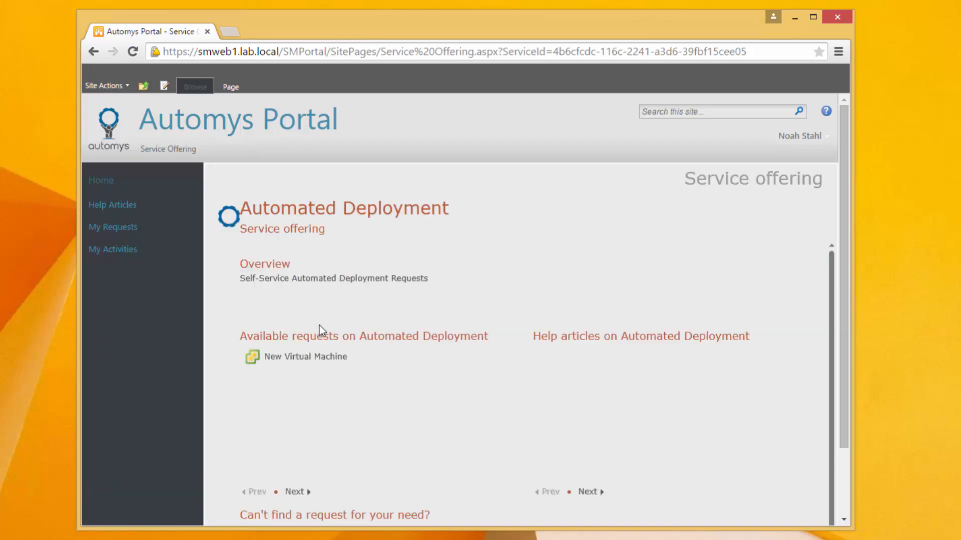
{"action": "mouse_move", "coordinate": [317, 364]}
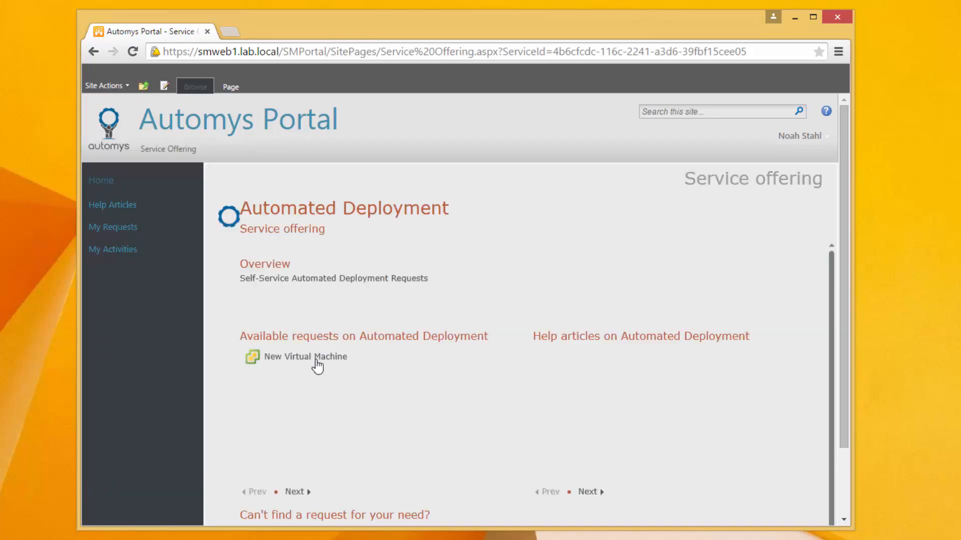
{"action": "left_click", "coordinate": [306, 357]}
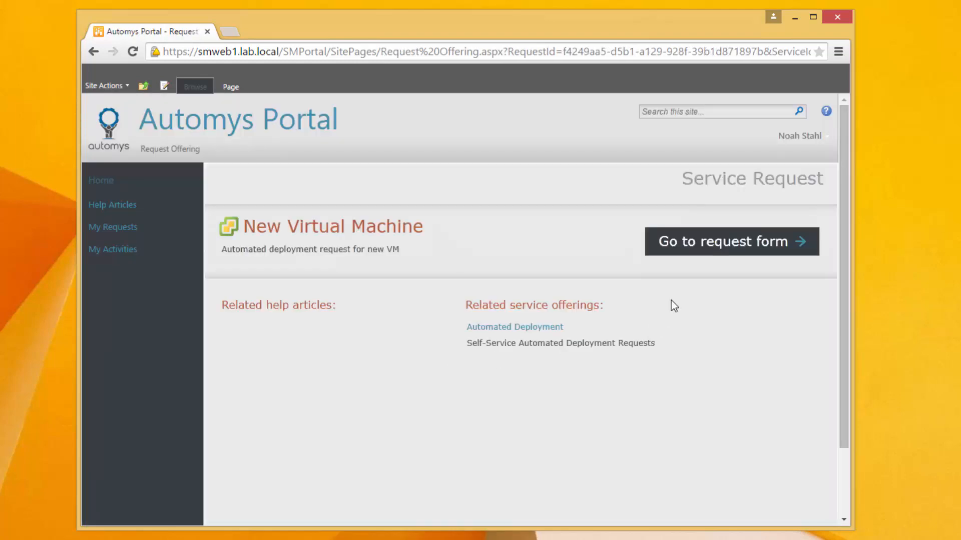
{"action": "mouse_move", "coordinate": [723, 241]}
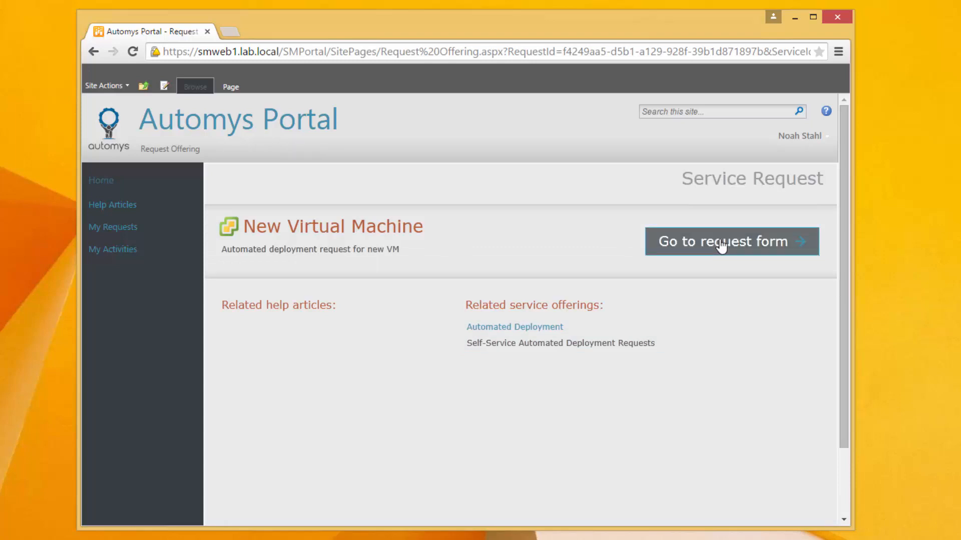
- Select LabDatacenter, then Cluster1 and host esx1.lab.local for the request
{"action": "left_click", "coordinate": [731, 241]}
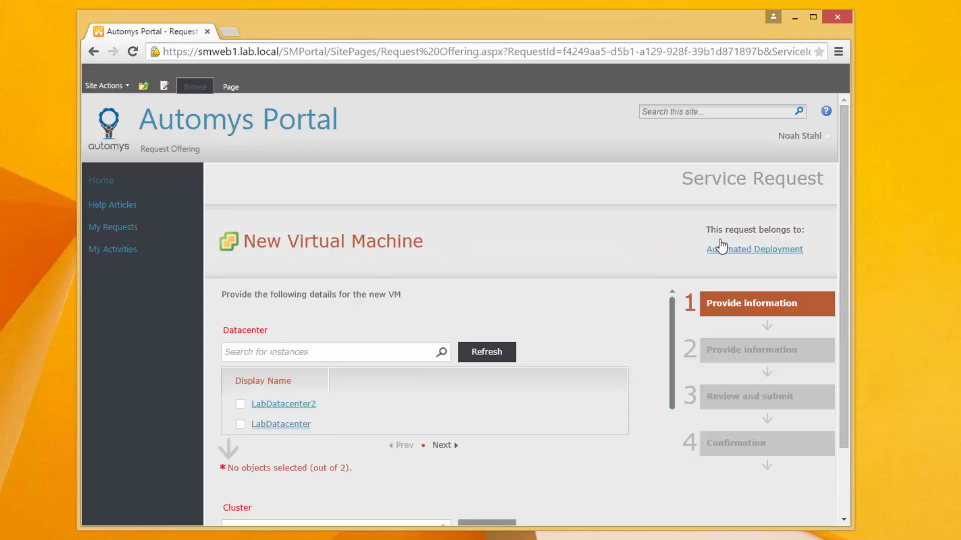
{"action": "mouse_move", "coordinate": [542, 305]}
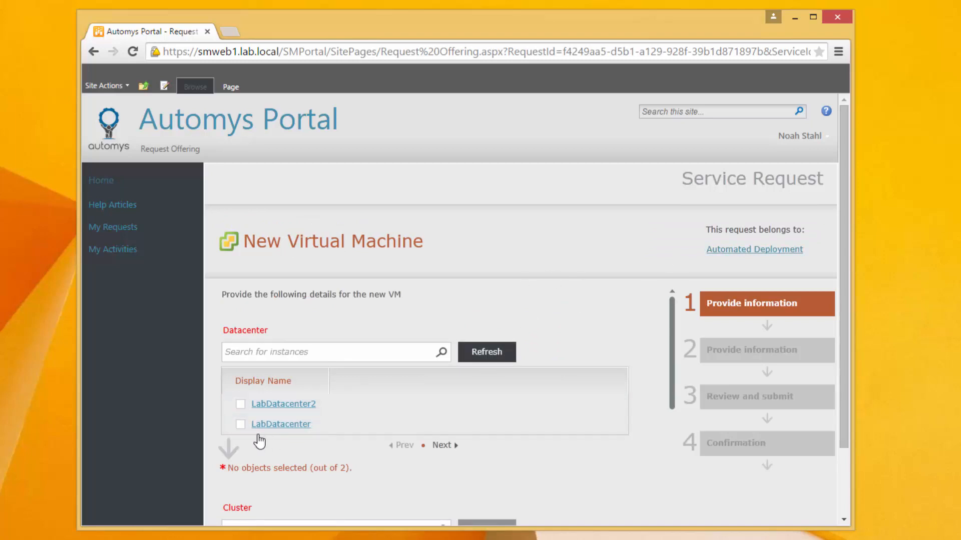
{"action": "mouse_move", "coordinate": [249, 445]}
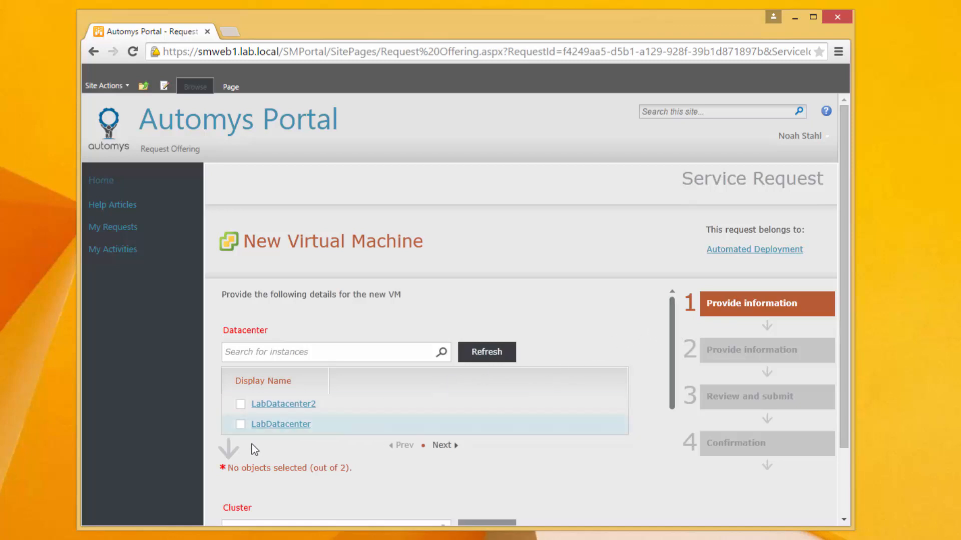
{"action": "mouse_move", "coordinate": [614, 375]}
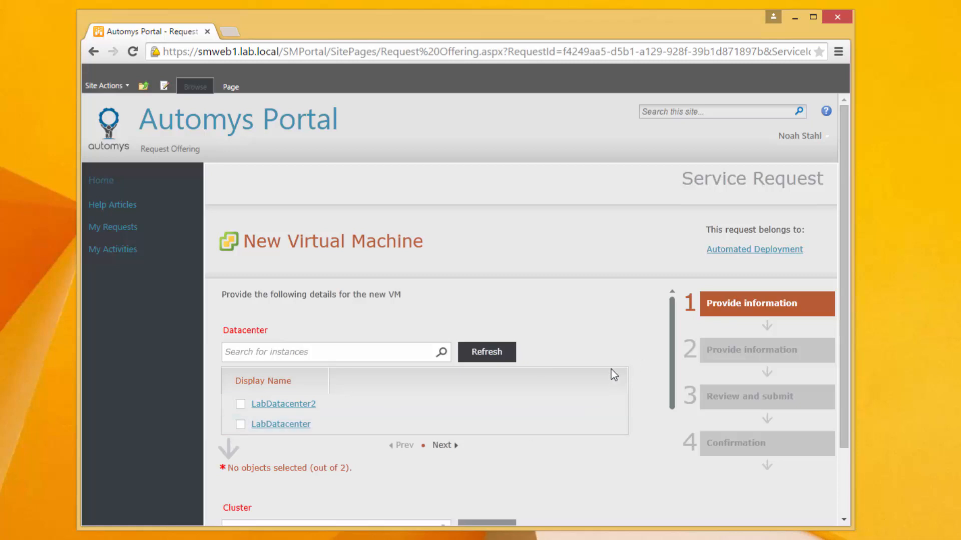
{"action": "left_click", "coordinate": [239, 424]}
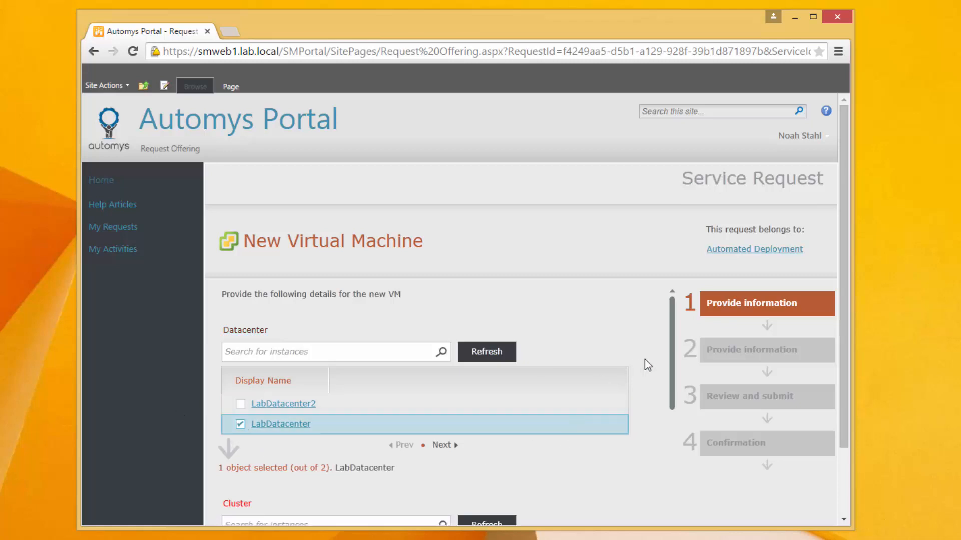
{"action": "scroll", "scroll_direction": "down", "scroll_amount": 3}
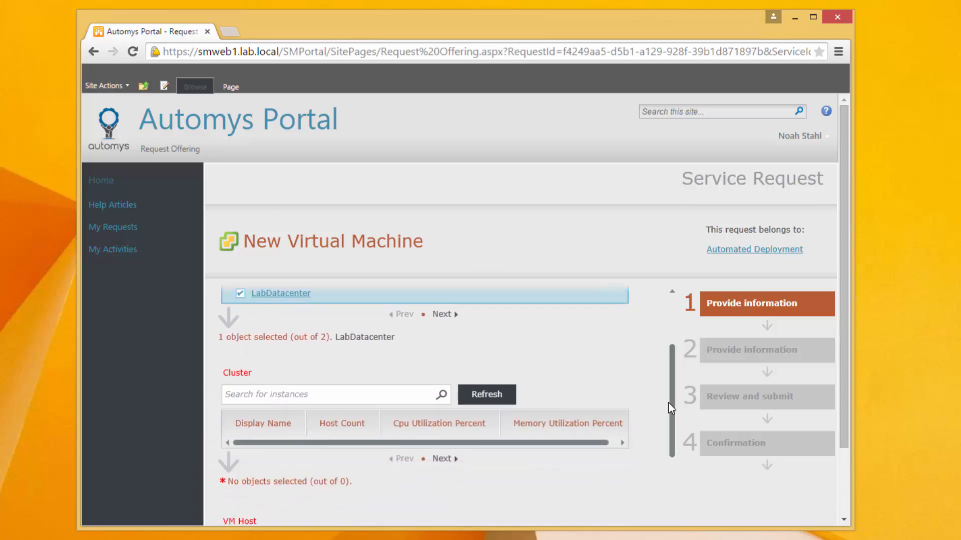
{"action": "left_click", "coordinate": [486, 394]}
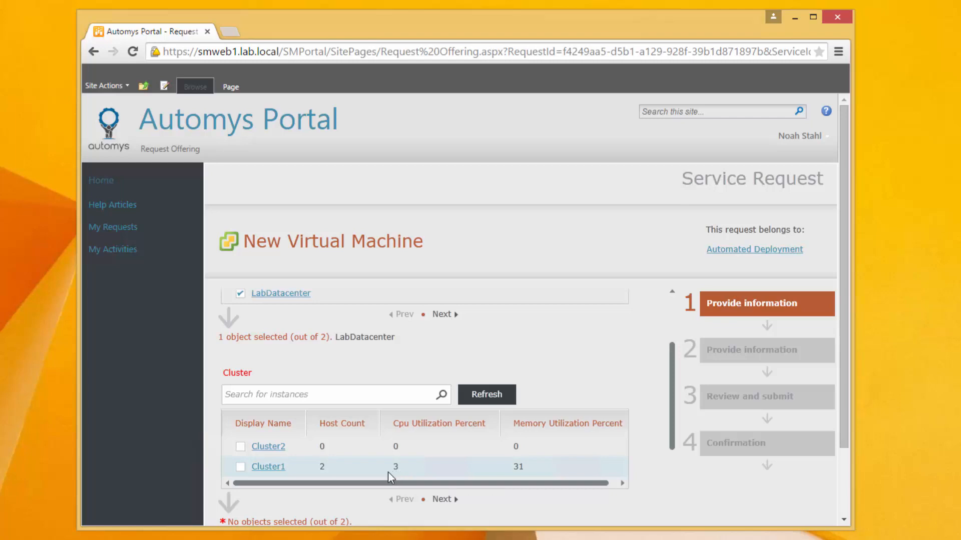
{"action": "mouse_move", "coordinate": [407, 473]}
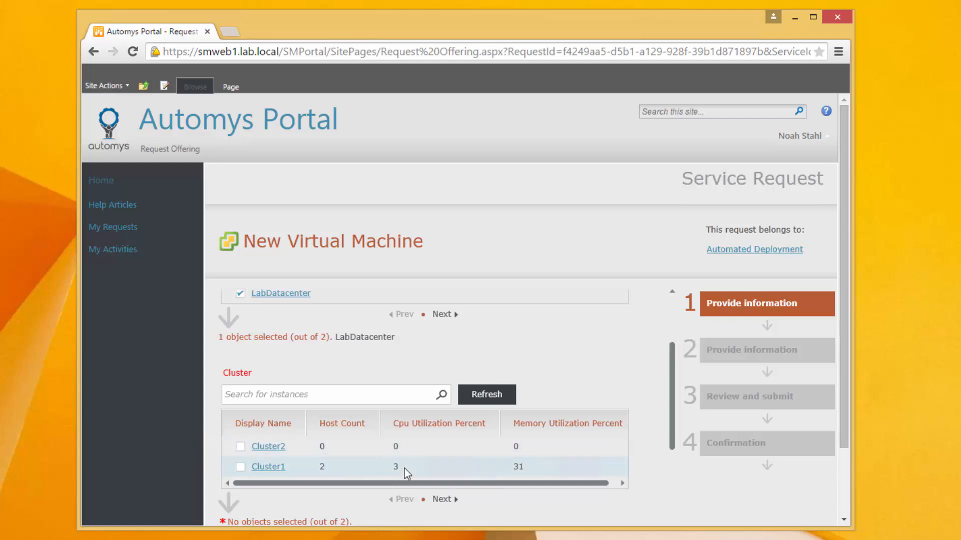
{"action": "mouse_move", "coordinate": [239, 468]}
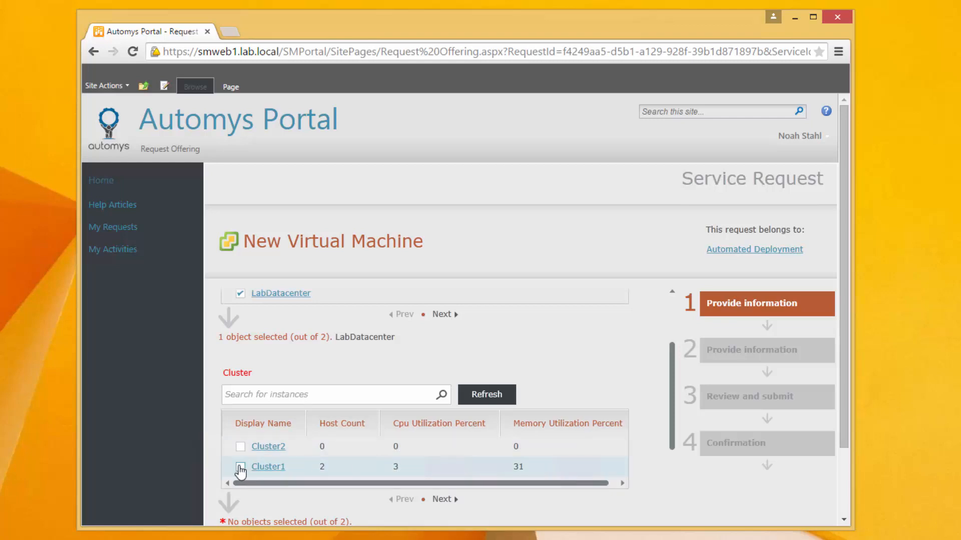
{"action": "left_click", "coordinate": [240, 466]}
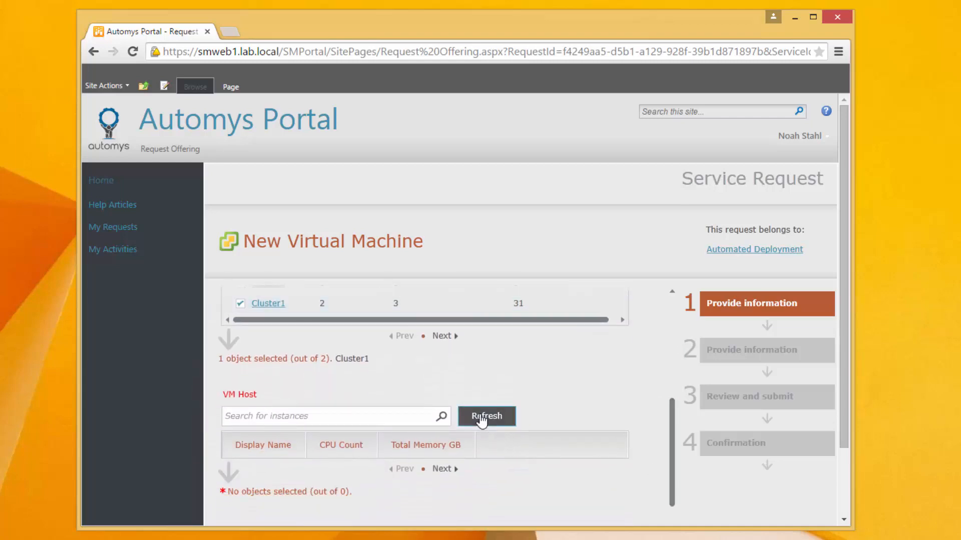
{"action": "left_click", "coordinate": [487, 417]}
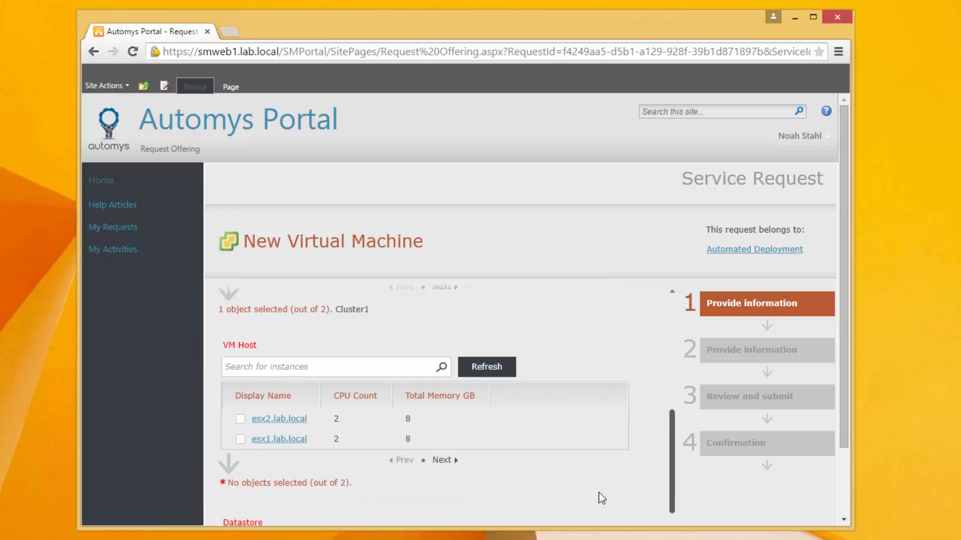
{"action": "mouse_move", "coordinate": [381, 440]}
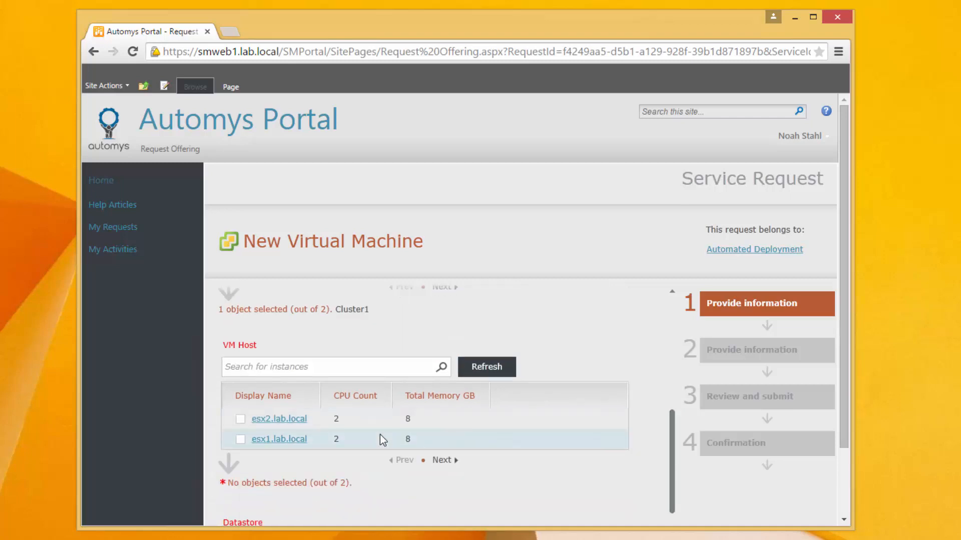
{"action": "left_click", "coordinate": [239, 440]}
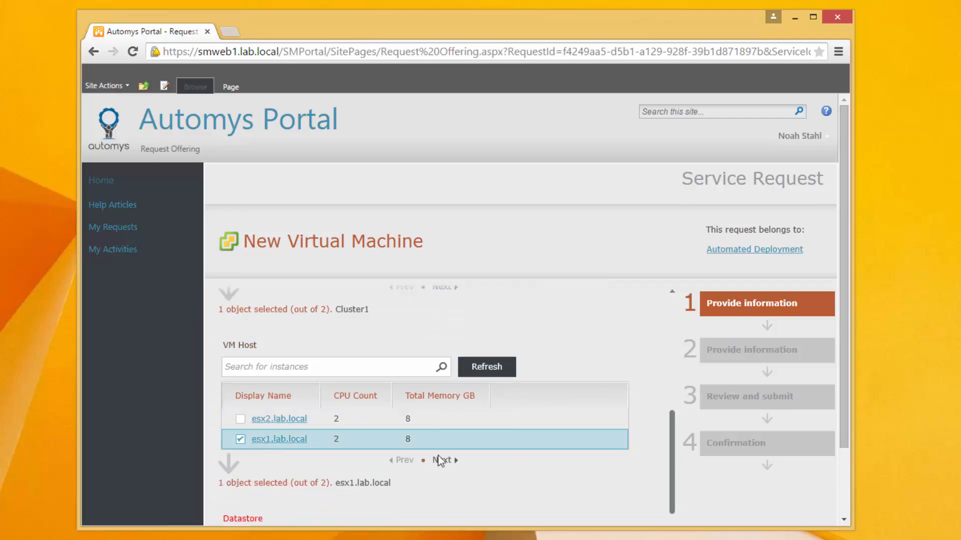
- Select datastore ESX1Datastore1 and network TheBestNetwork
{"action": "scroll", "scroll_direction": "down", "scroll_amount": 3}
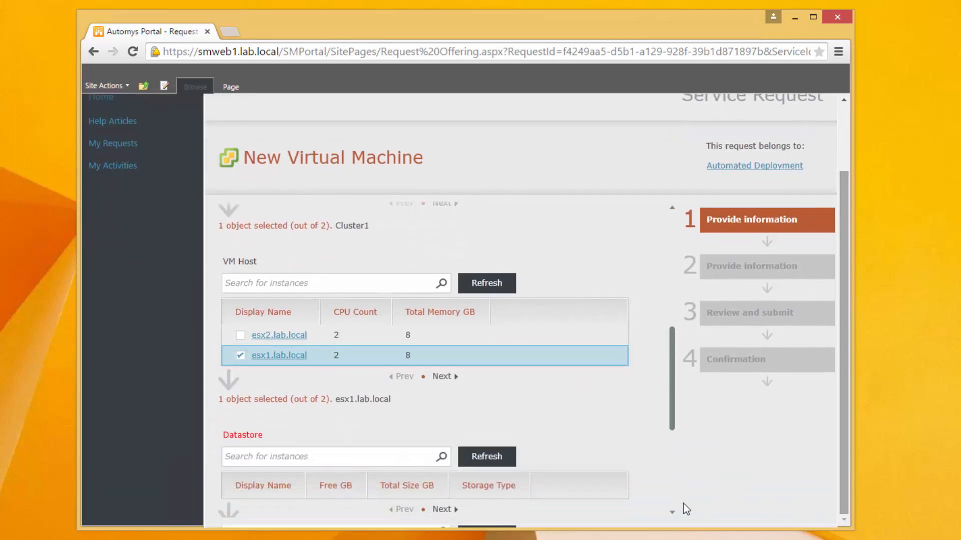
{"action": "scroll", "scroll_direction": "down", "scroll_amount": 3}
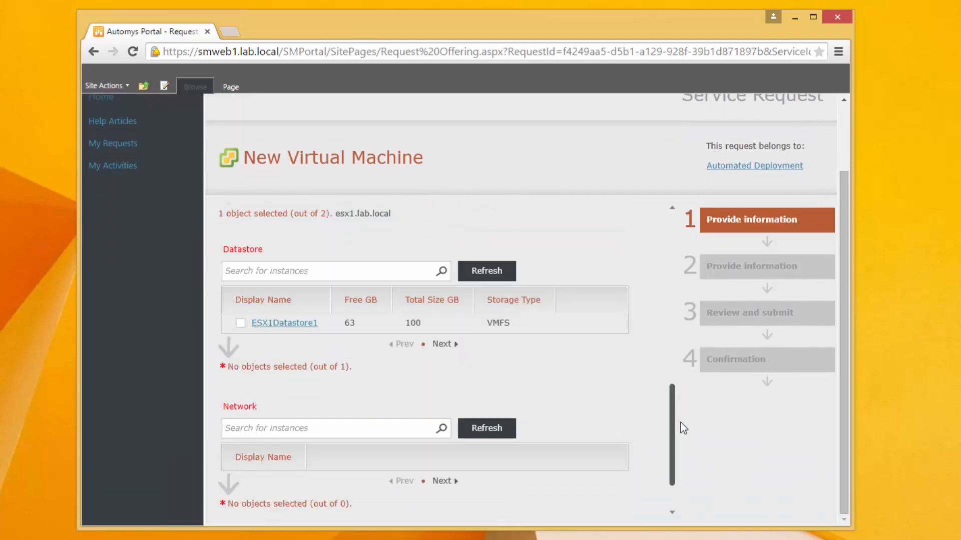
{"action": "left_click", "coordinate": [239, 316]}
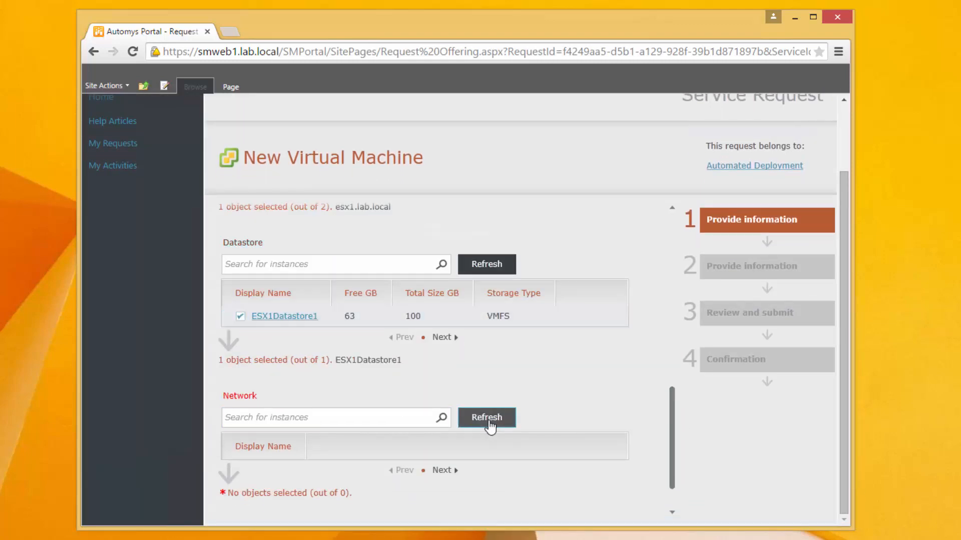
{"action": "left_click", "coordinate": [486, 417]}
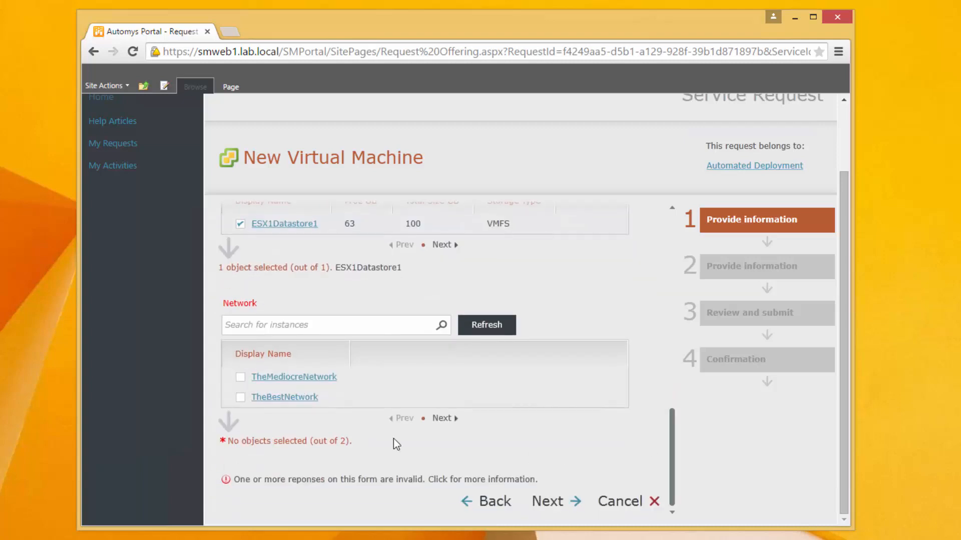
{"action": "mouse_move", "coordinate": [362, 432]}
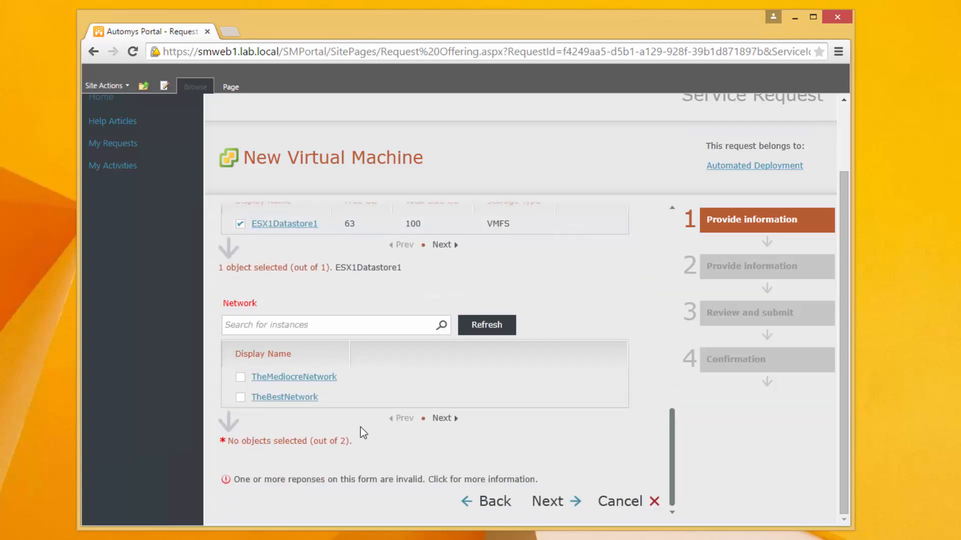
{"action": "mouse_move", "coordinate": [297, 386]}
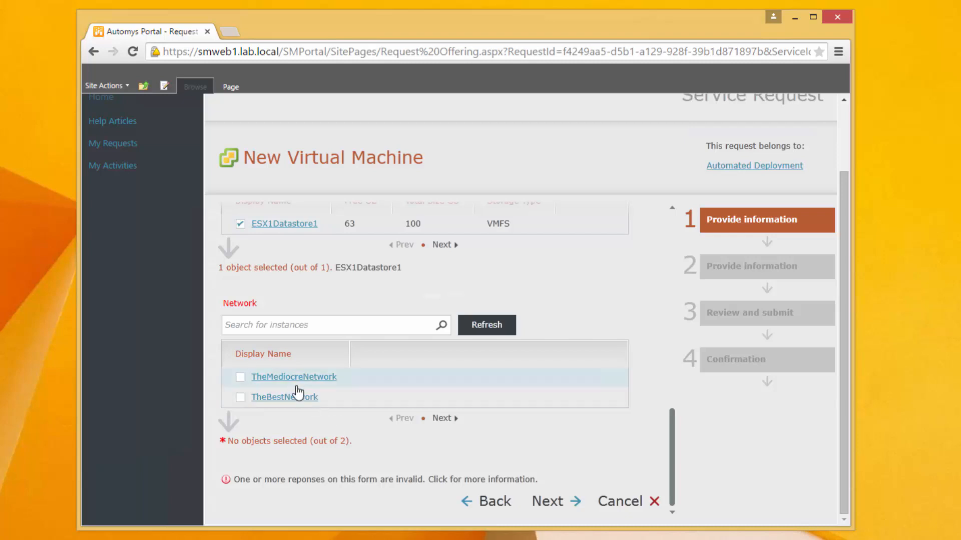
{"action": "left_click", "coordinate": [239, 397]}
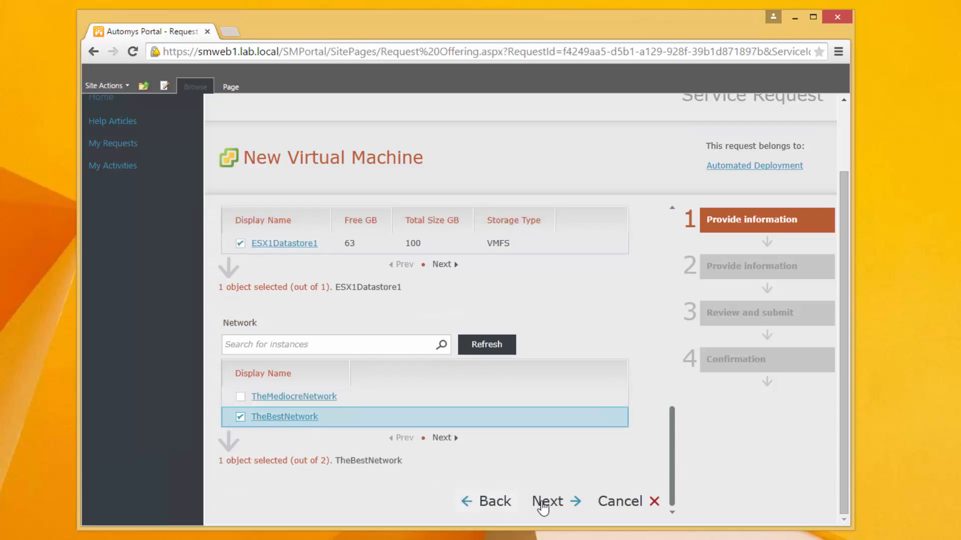
- Choose the WS2012R2Template template and set the CPU count to 1
{"action": "left_click", "coordinate": [546, 501]}
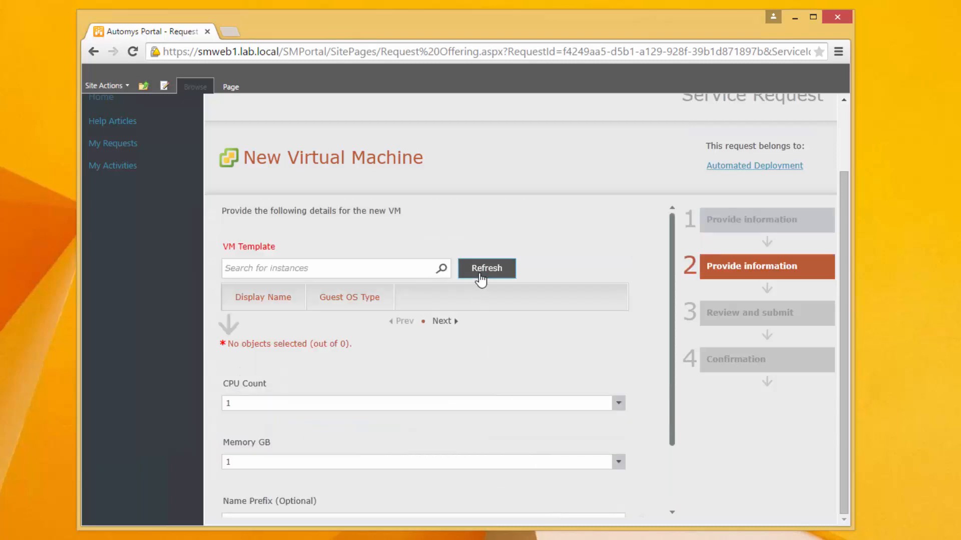
{"action": "left_click", "coordinate": [486, 268]}
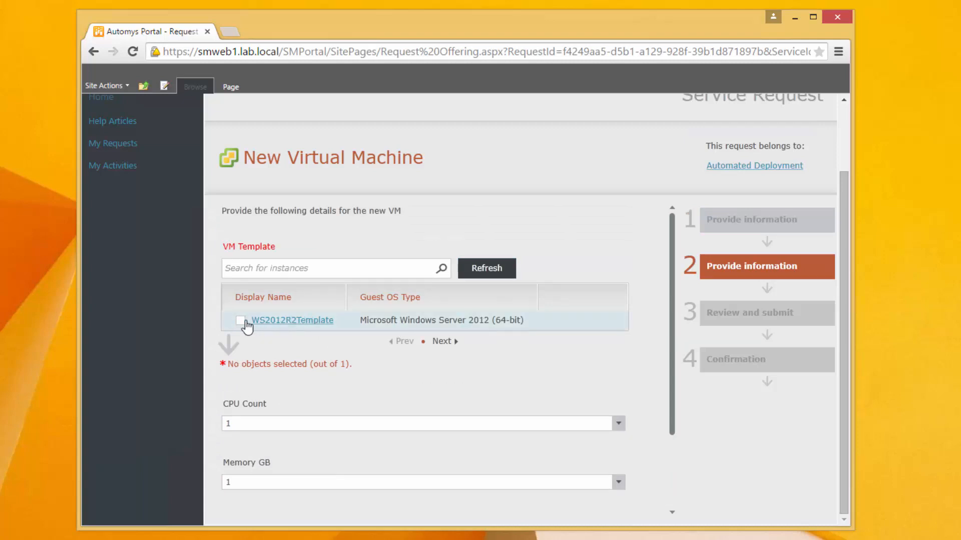
{"action": "left_click", "coordinate": [239, 321]}
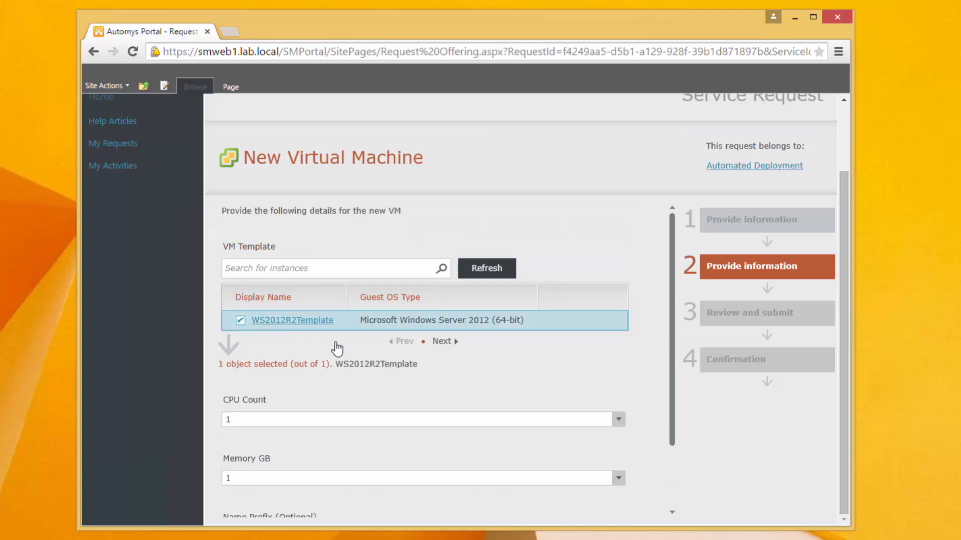
{"action": "scroll", "scroll_direction": "down", "scroll_amount": 3}
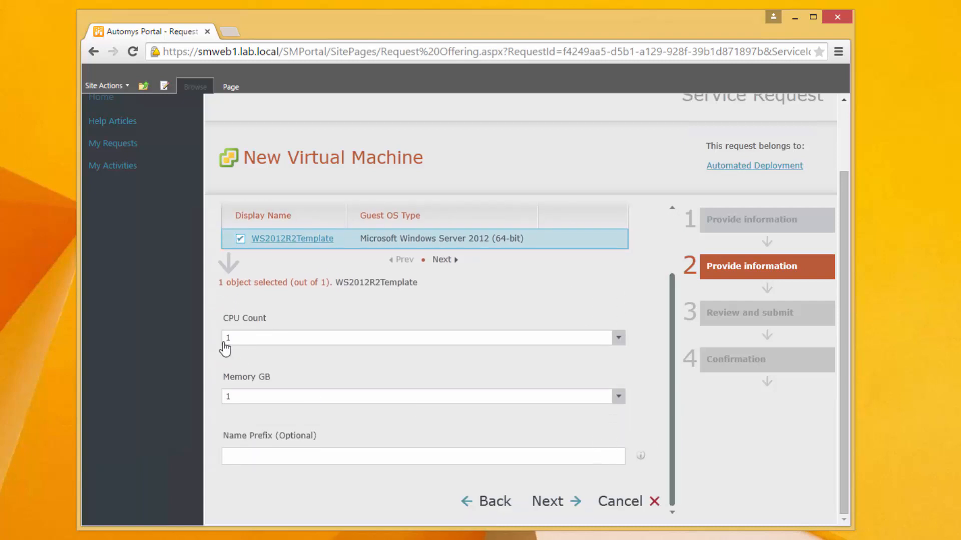
{"action": "left_click", "coordinate": [618, 338]}
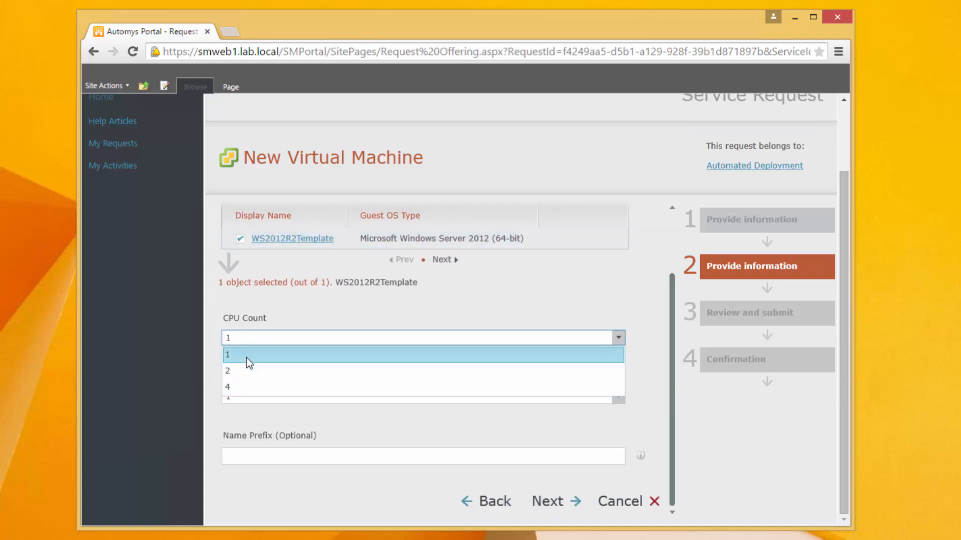
{"action": "left_click", "coordinate": [228, 355]}
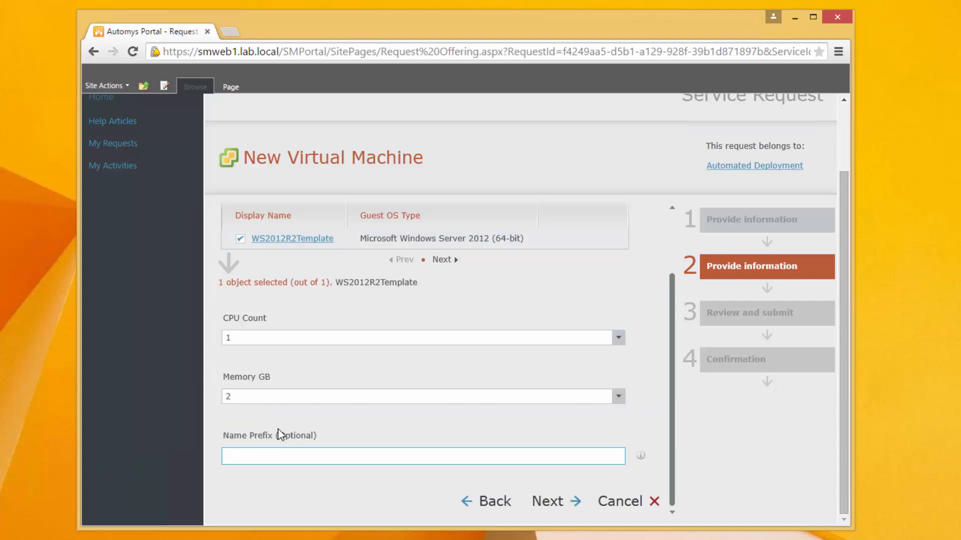
{"action": "mouse_move", "coordinate": [292, 433]}
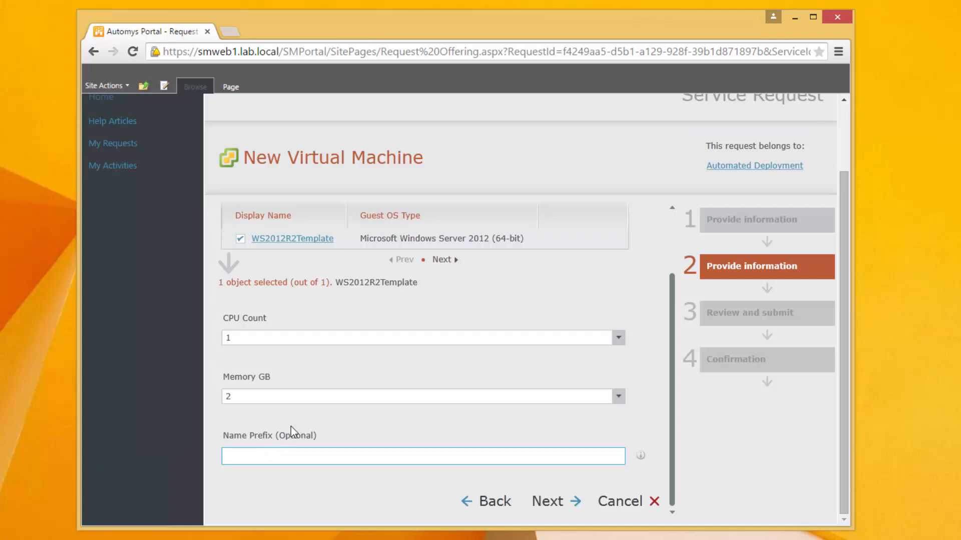
- Enter TESTSERVER as the name prefix for the new machine
{"action": "left_click", "coordinate": [423, 456]}
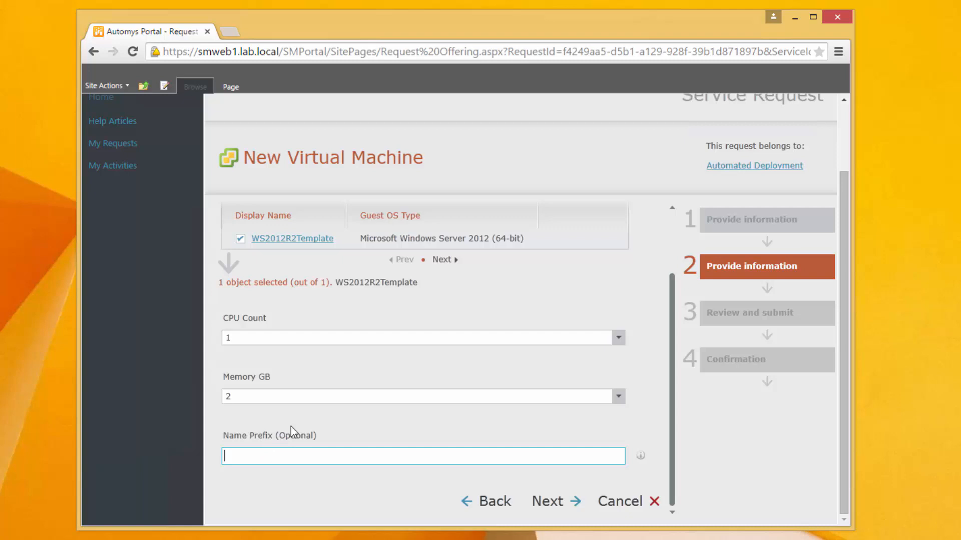
{"action": "type", "text": "TEST"}
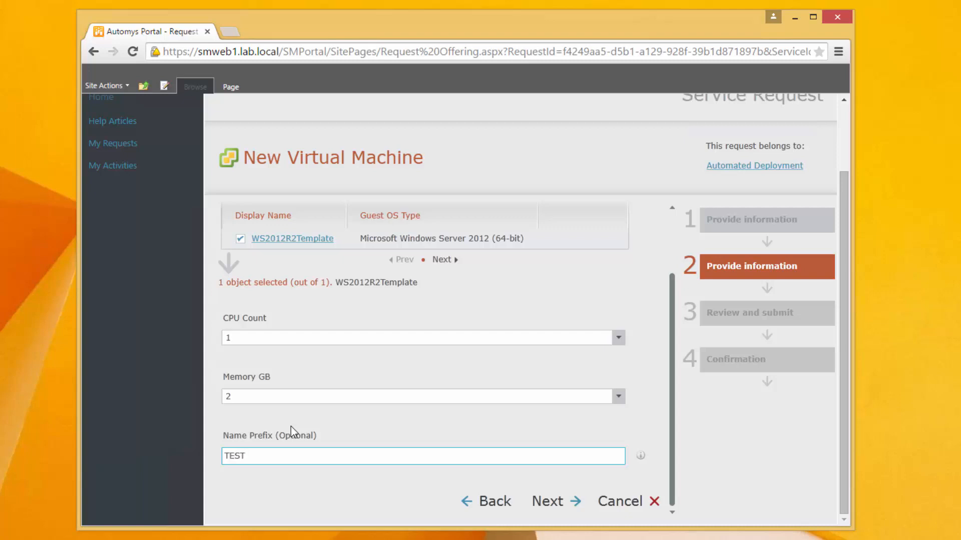
{"action": "type", "text": "SERVER"}
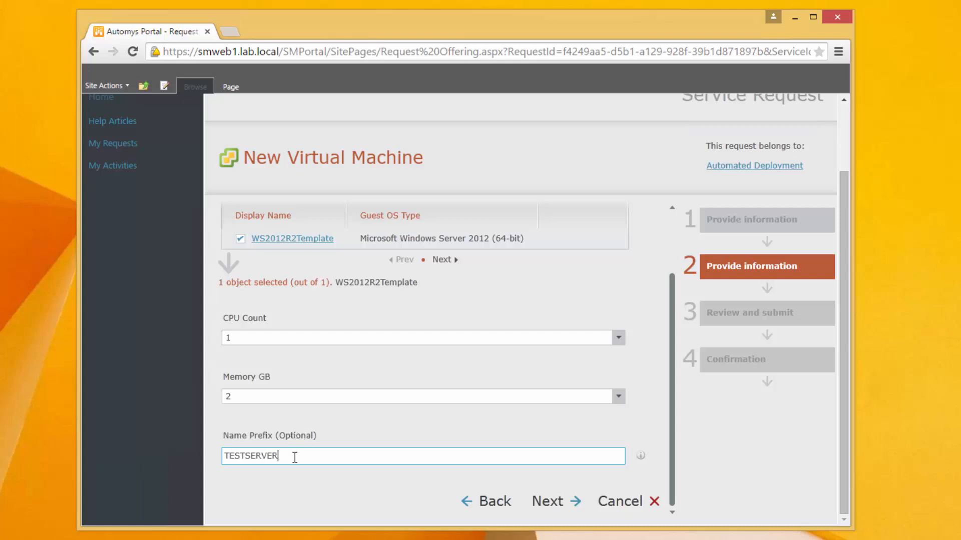
{"action": "mouse_move", "coordinate": [330, 452]}
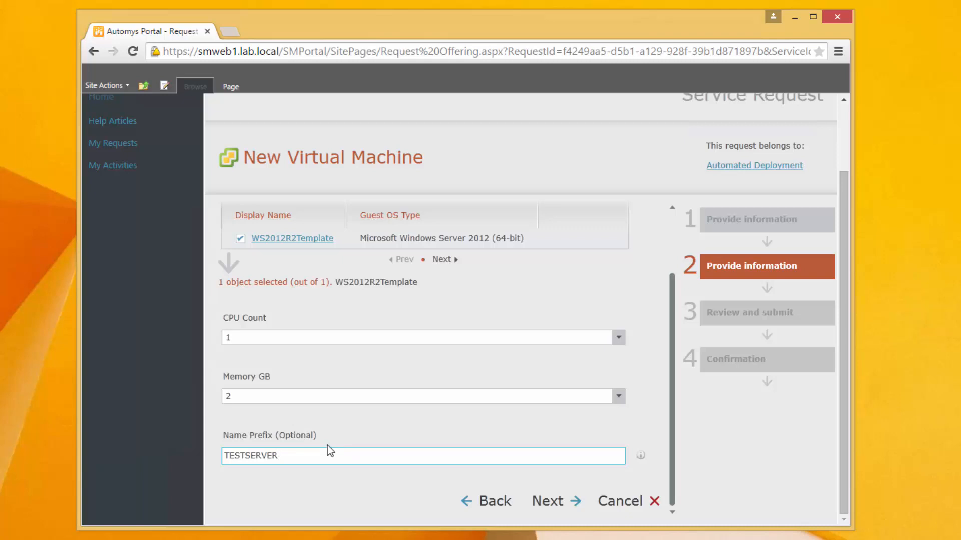
{"action": "mouse_move", "coordinate": [339, 421]}
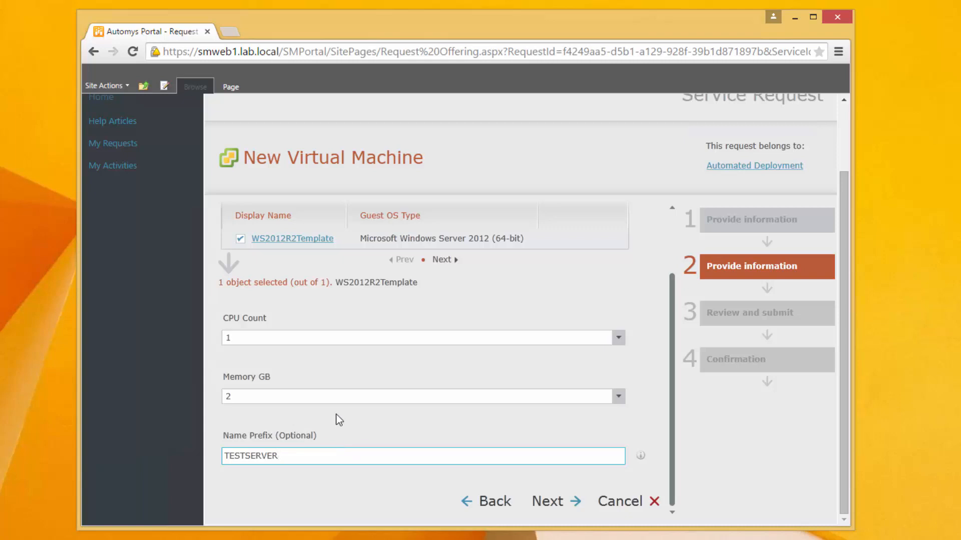
{"action": "left_click", "coordinate": [327, 456]}
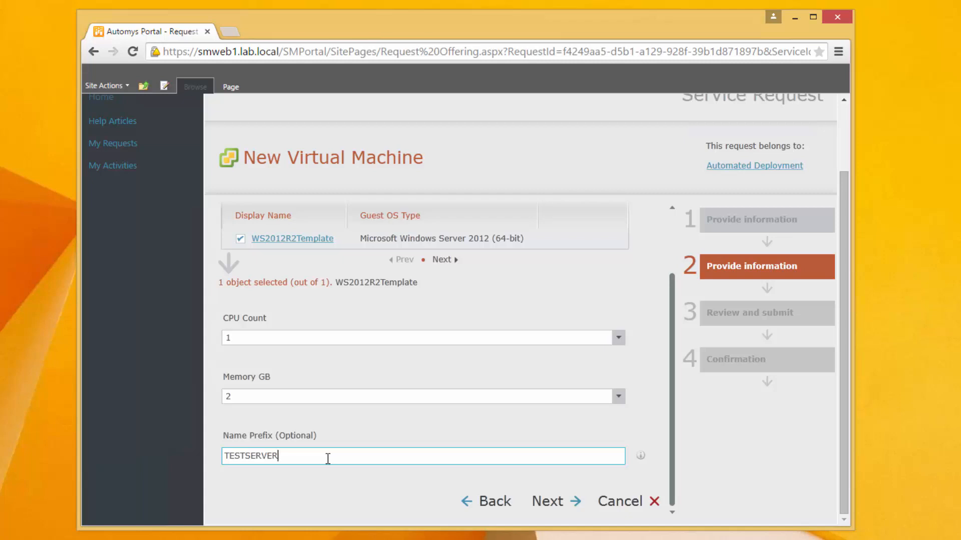
{"action": "mouse_move", "coordinate": [550, 502]}
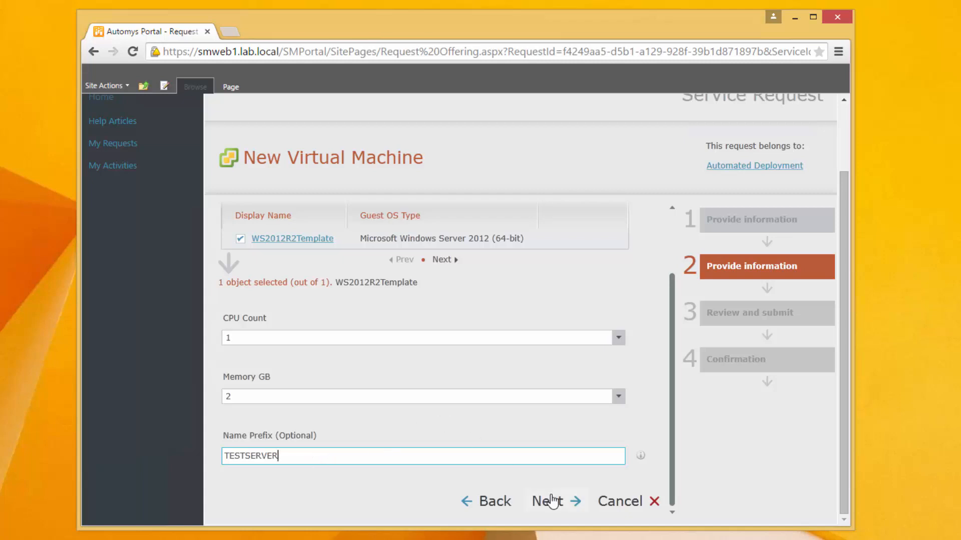
{"action": "left_click", "coordinate": [546, 502]}
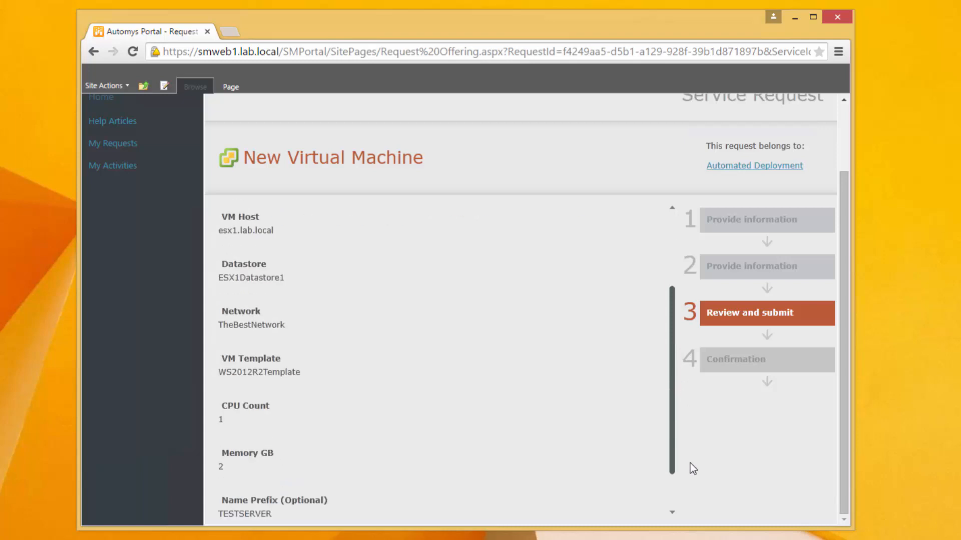
{"action": "left_click", "coordinate": [749, 312]}
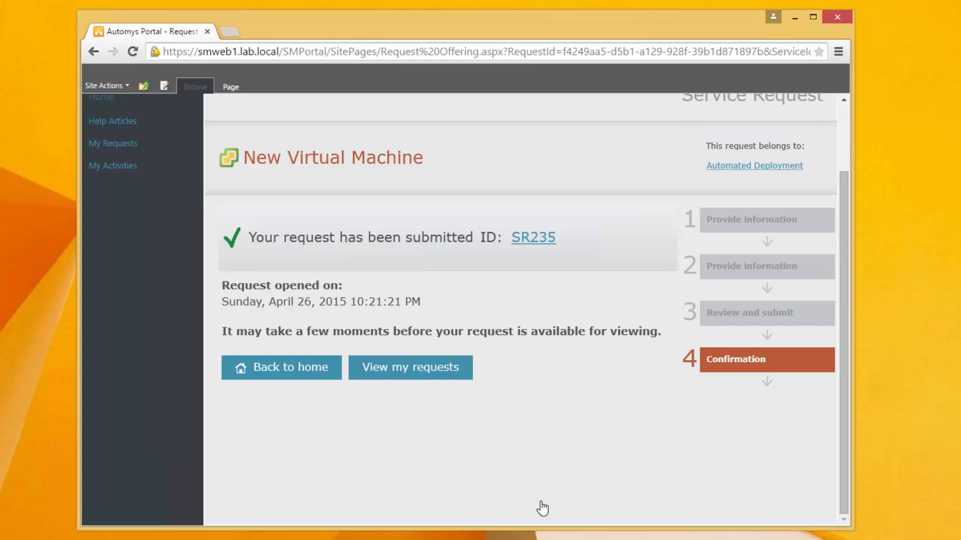
{"action": "mouse_move", "coordinate": [534, 455]}
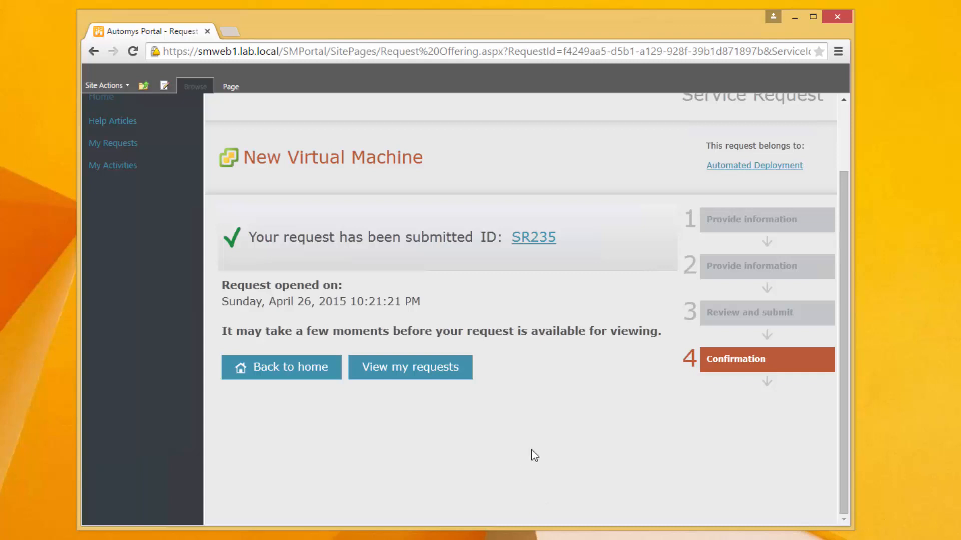
{"action": "mouse_move", "coordinate": [440, 247]}
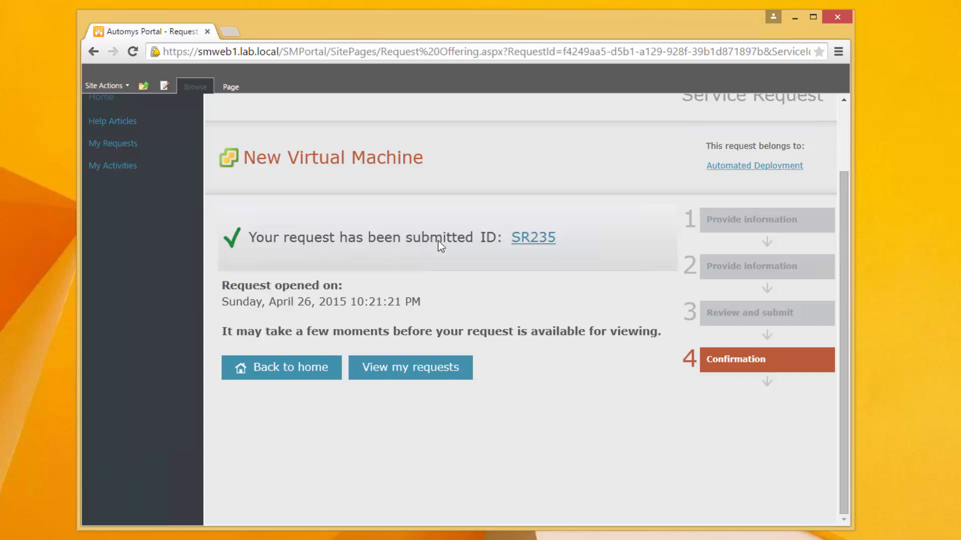
{"action": "mouse_move", "coordinate": [533, 238]}
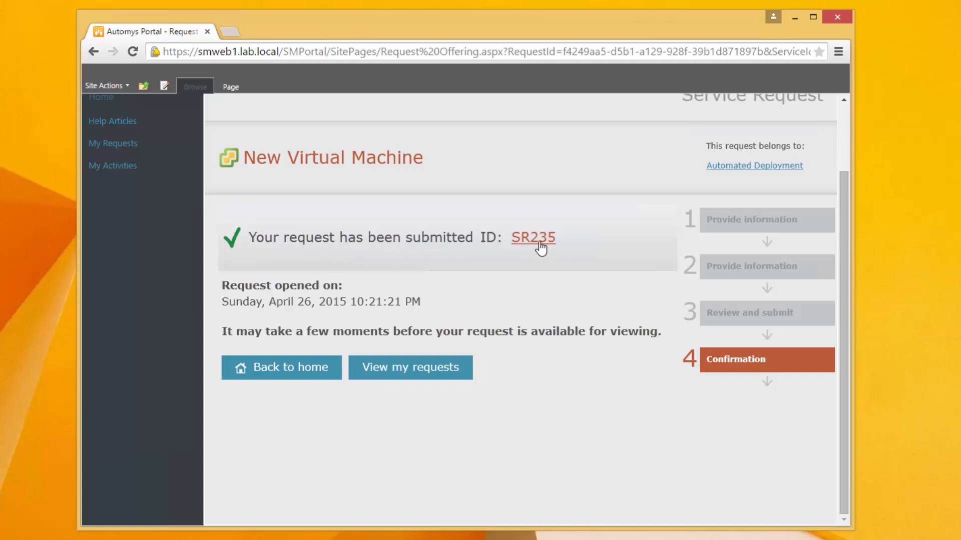
- View request SR235 In Progress with its VMware deployment runbook activity pending
{"action": "left_click", "coordinate": [409, 367]}
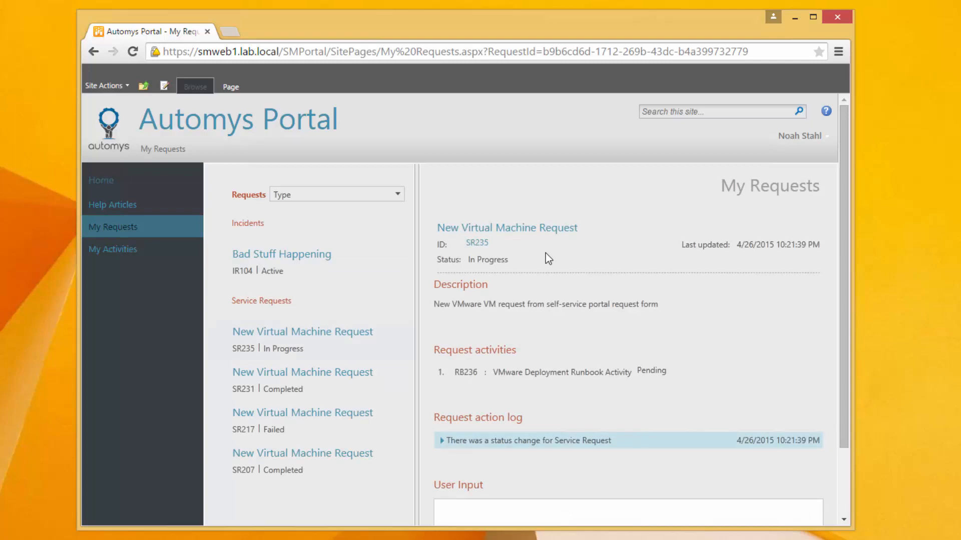
{"action": "mouse_move", "coordinate": [693, 341]}
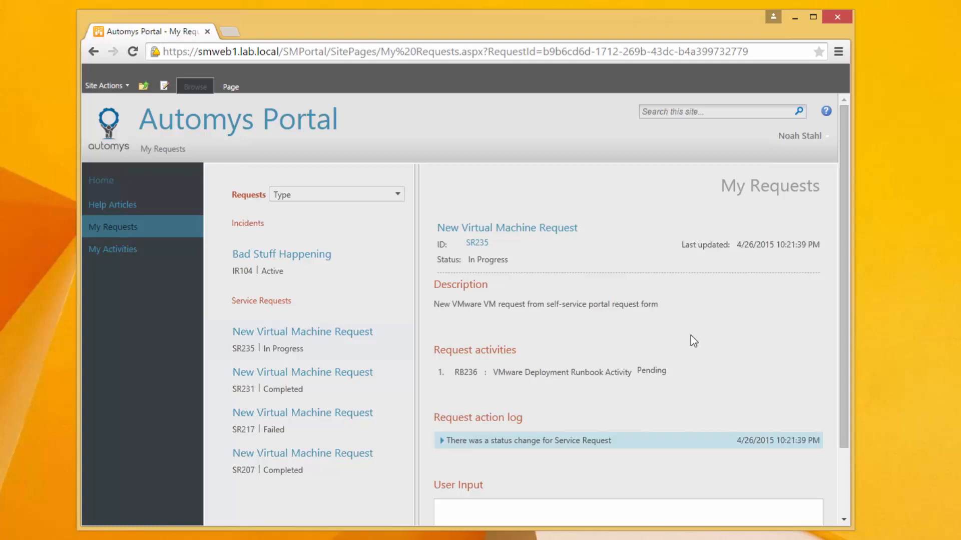
{"action": "mouse_move", "coordinate": [617, 381]}
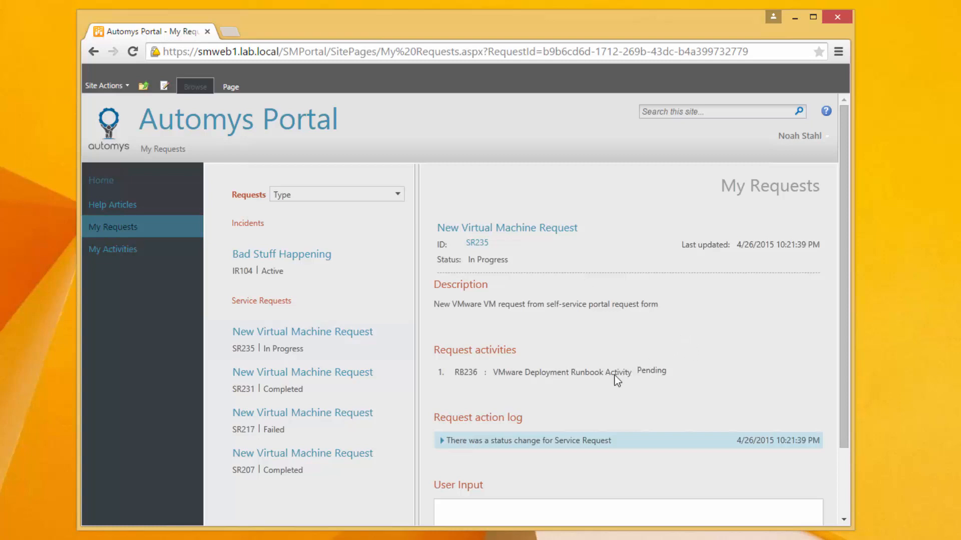
{"action": "mouse_move", "coordinate": [613, 384]}
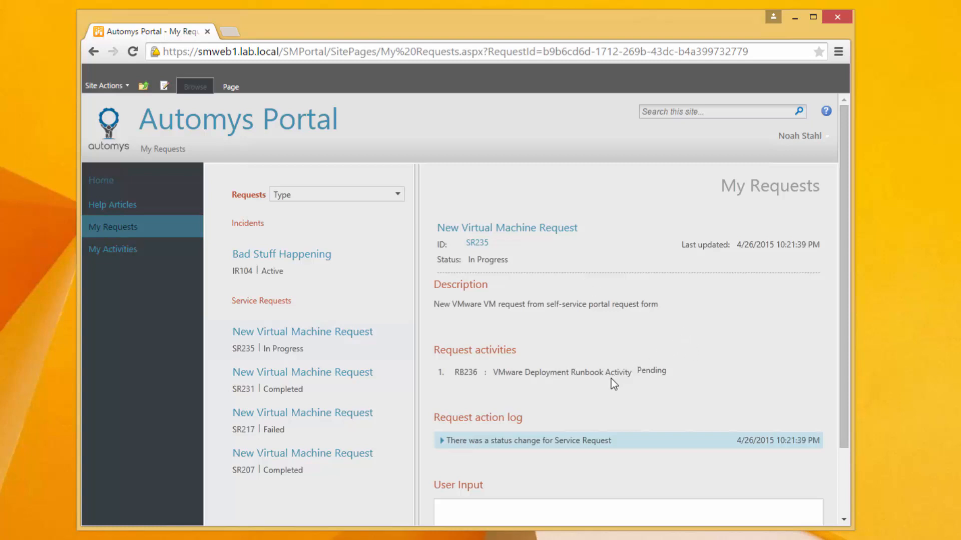
{"action": "mouse_move", "coordinate": [525, 408]}
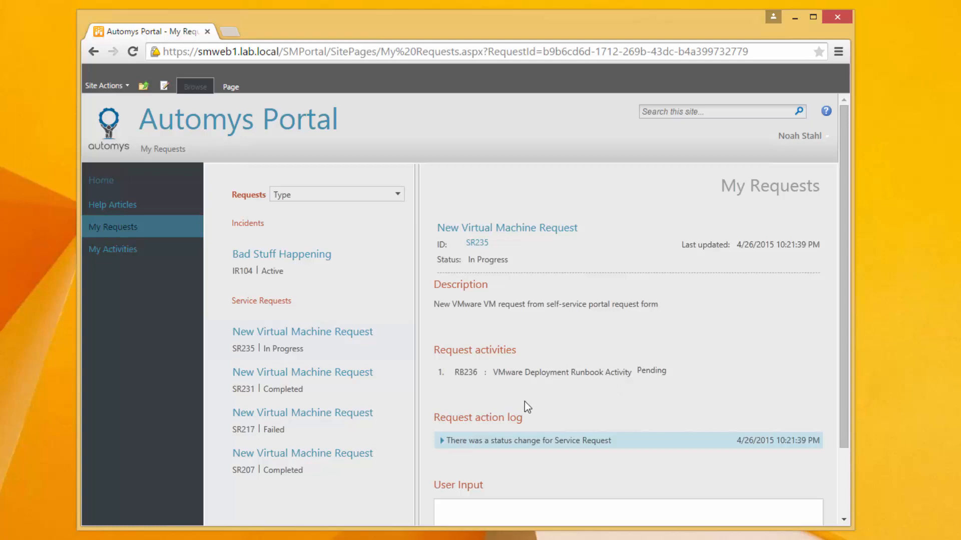
{"action": "mouse_move", "coordinate": [508, 412]}
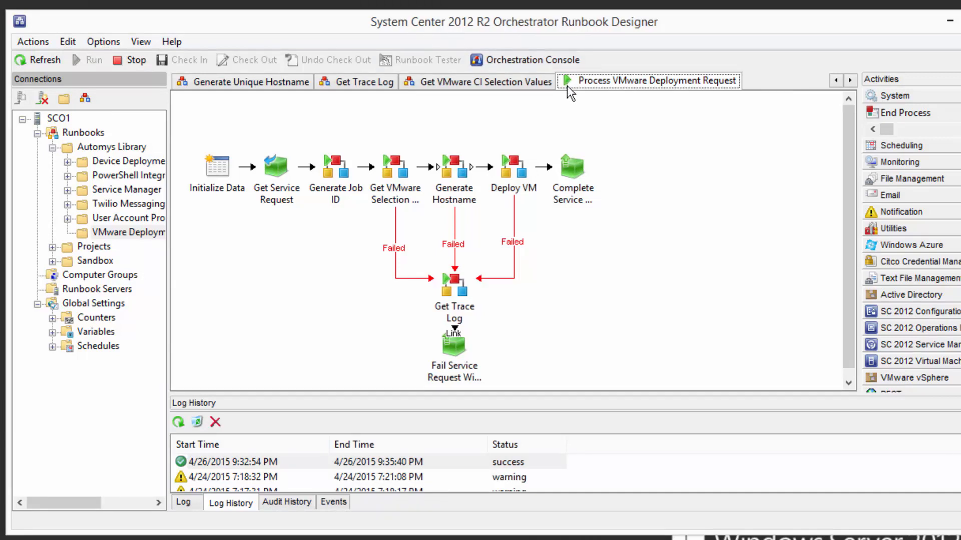
{"action": "mouse_move", "coordinate": [640, 90]}
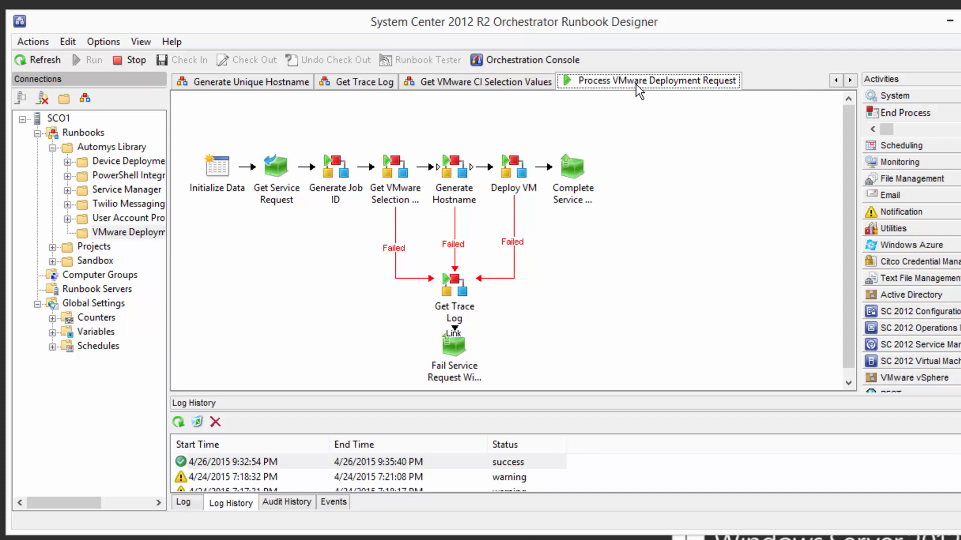
{"action": "mouse_move", "coordinate": [382, 207]}
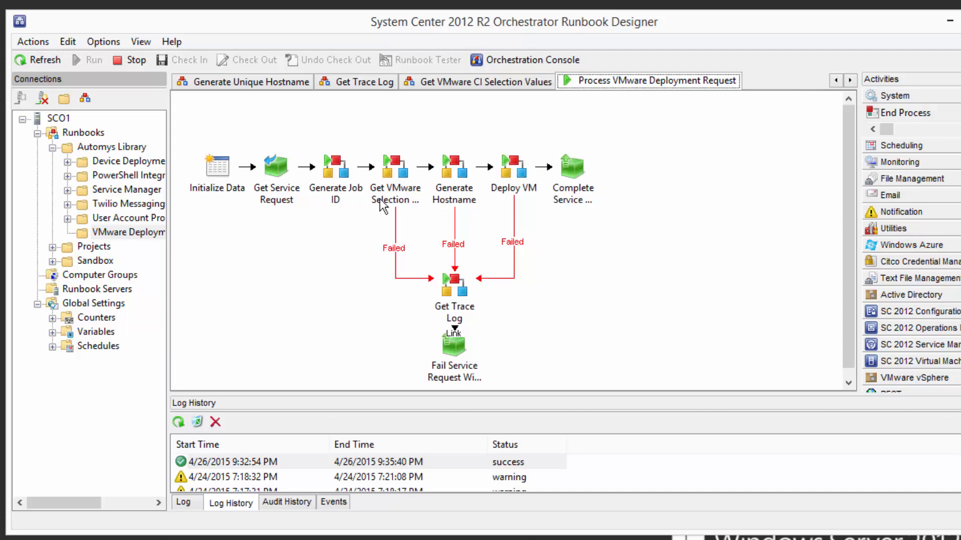
{"action": "mouse_move", "coordinate": [350, 223]}
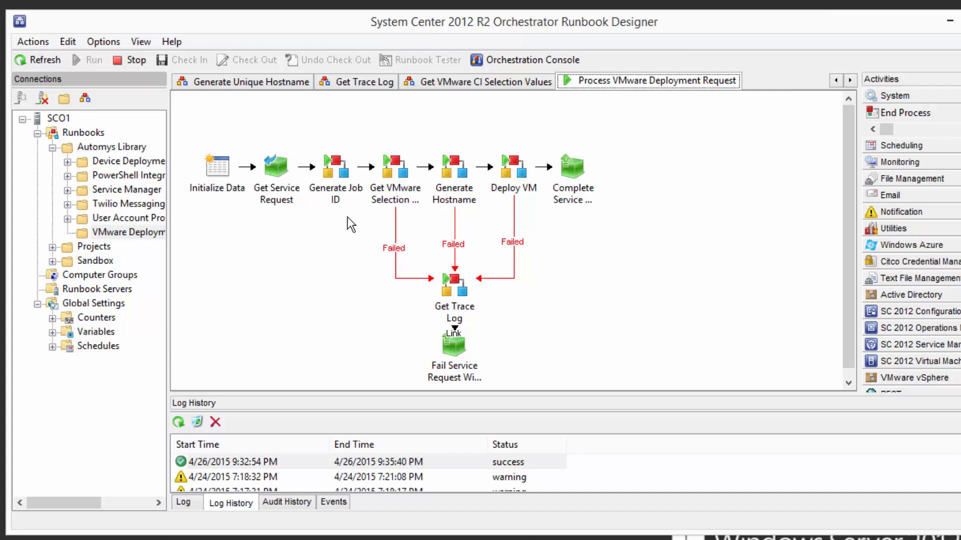
{"action": "mouse_move", "coordinate": [318, 218]}
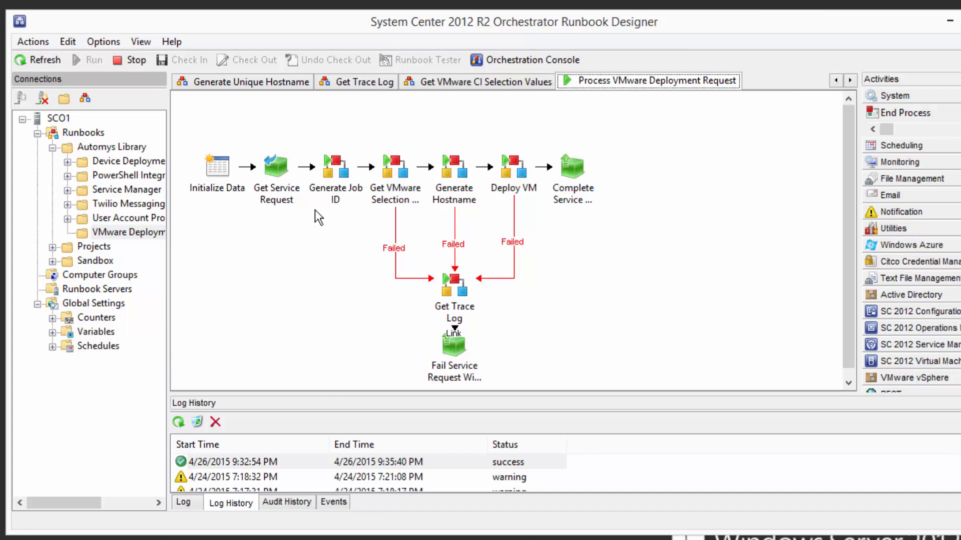
{"action": "mouse_move", "coordinate": [348, 217]}
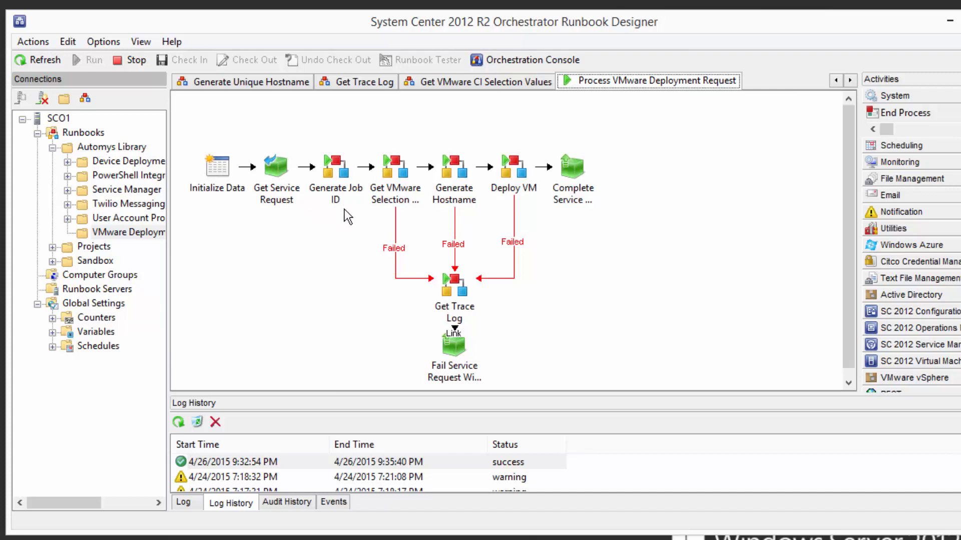
{"action": "mouse_move", "coordinate": [402, 182]}
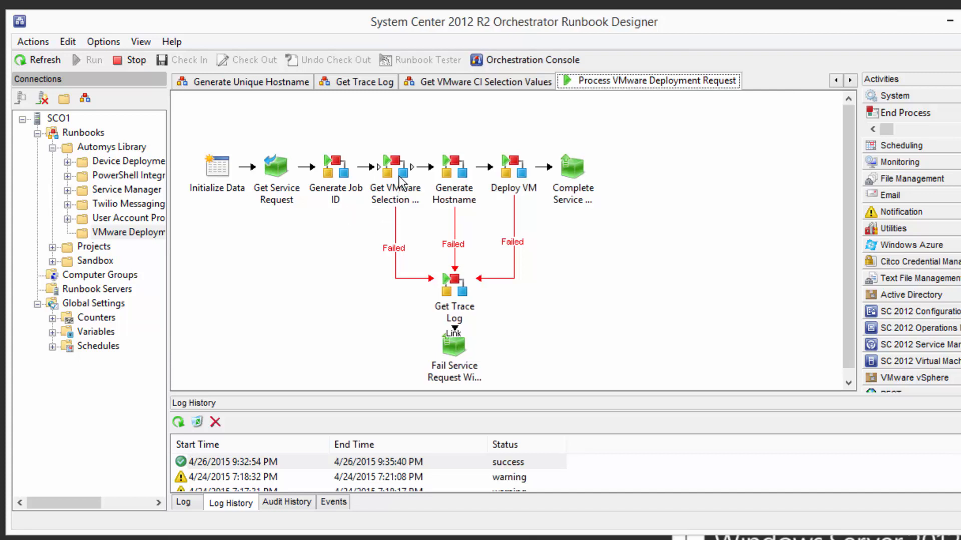
{"action": "mouse_move", "coordinate": [396, 167]}
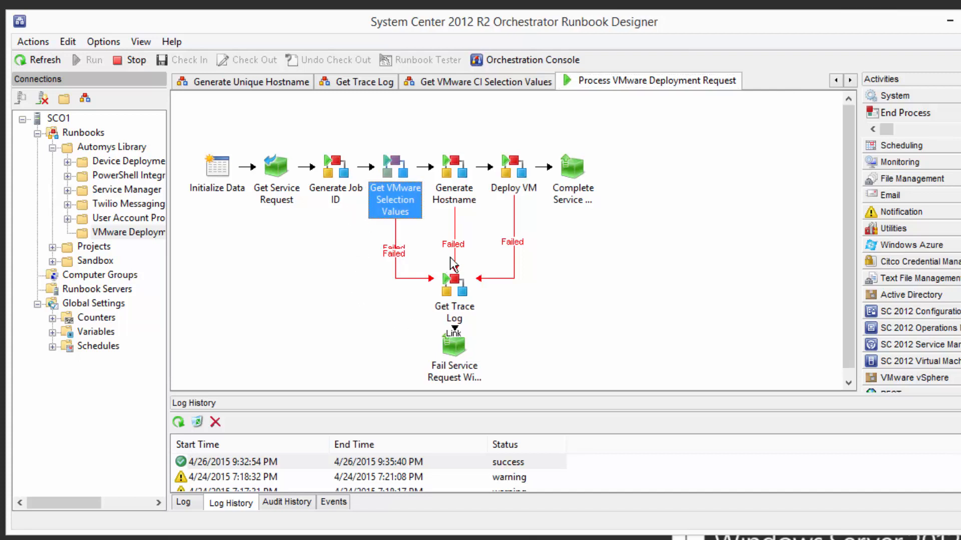
- Review the Generate Hostname, Deploy VM and Complete Service Request activities, then the Deploy Virtual Machine runbook
{"action": "left_click", "coordinate": [453, 171]}
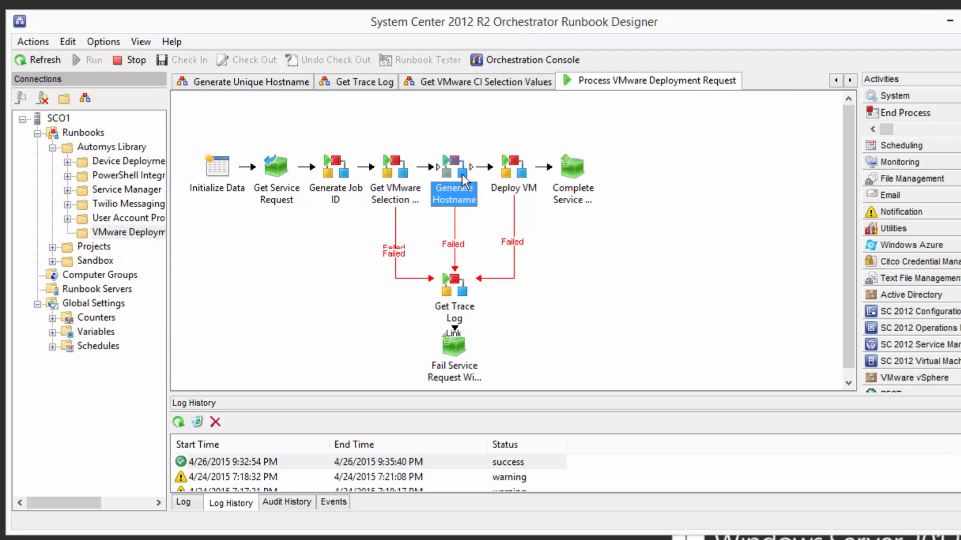
{"action": "mouse_move", "coordinate": [545, 216]}
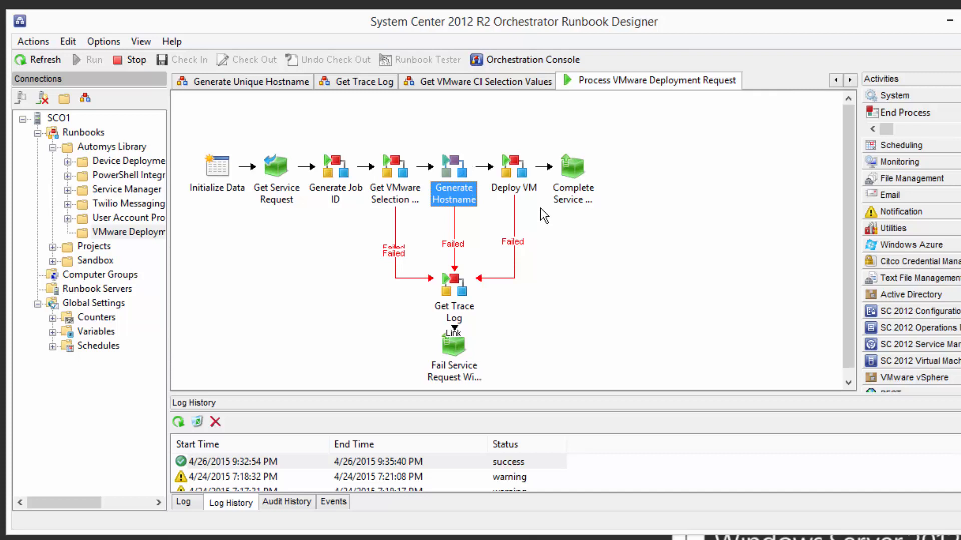
{"action": "left_click", "coordinate": [514, 171]}
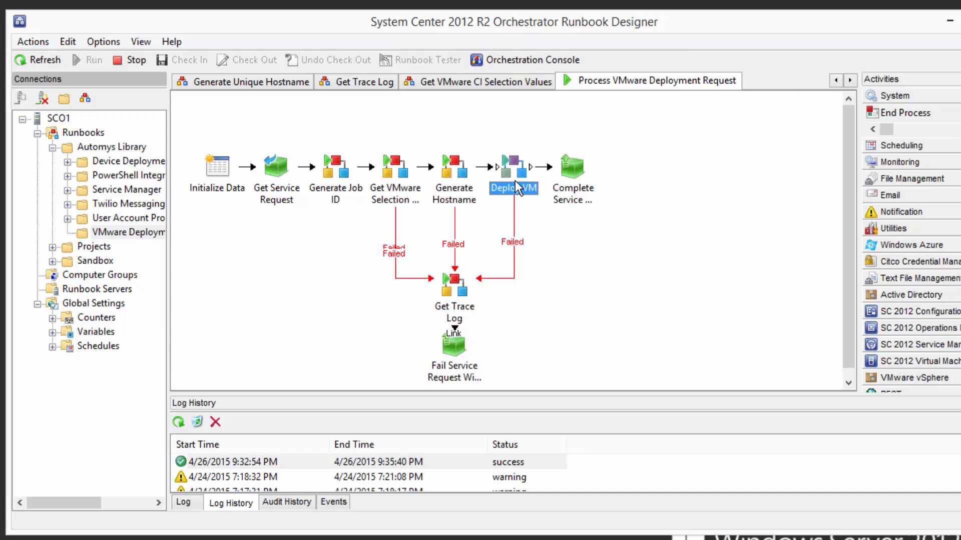
{"action": "mouse_move", "coordinate": [580, 173]}
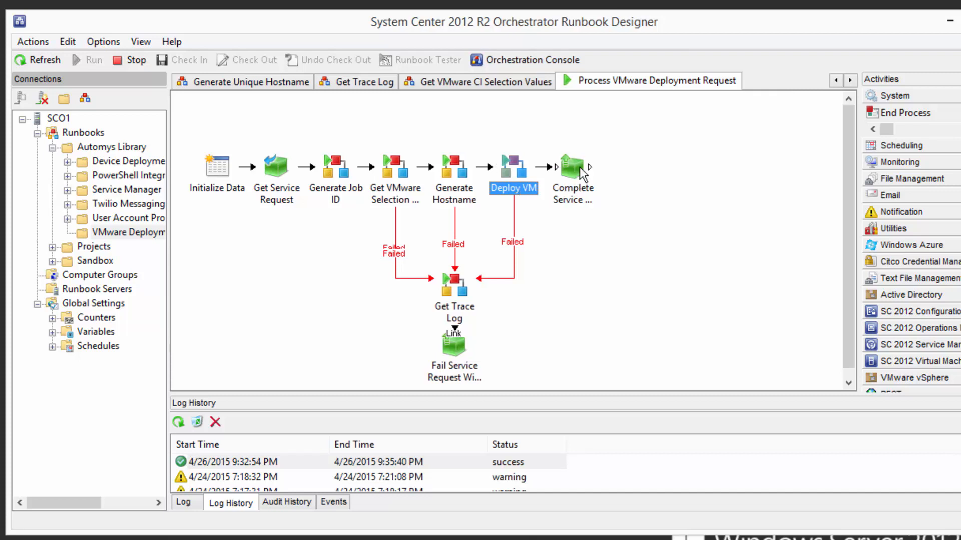
{"action": "left_click", "coordinate": [571, 166]}
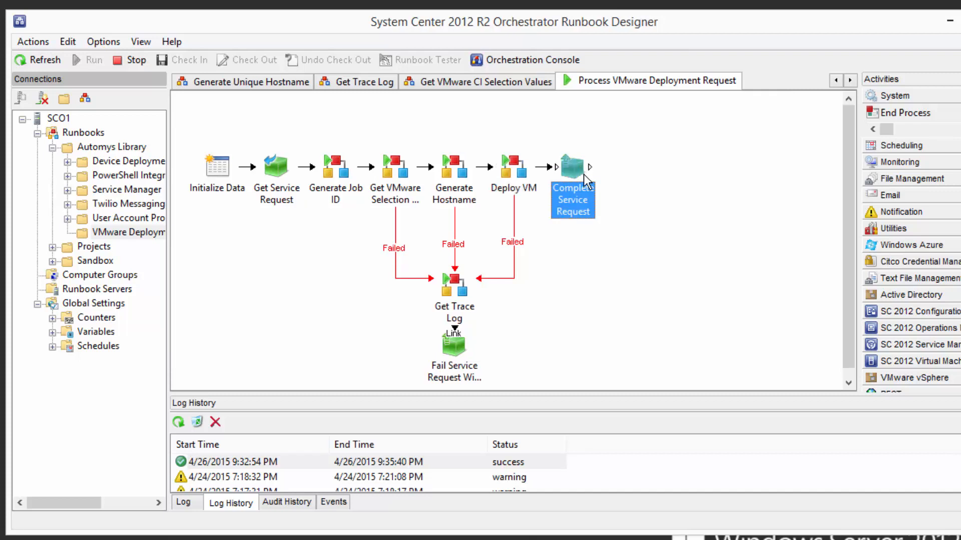
{"action": "mouse_move", "coordinate": [577, 179]}
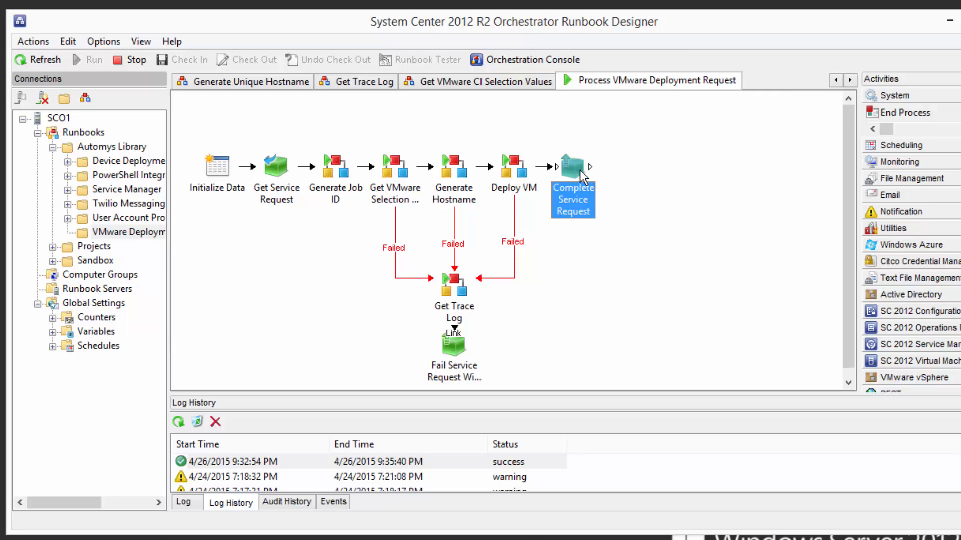
{"action": "mouse_move", "coordinate": [457, 338]}
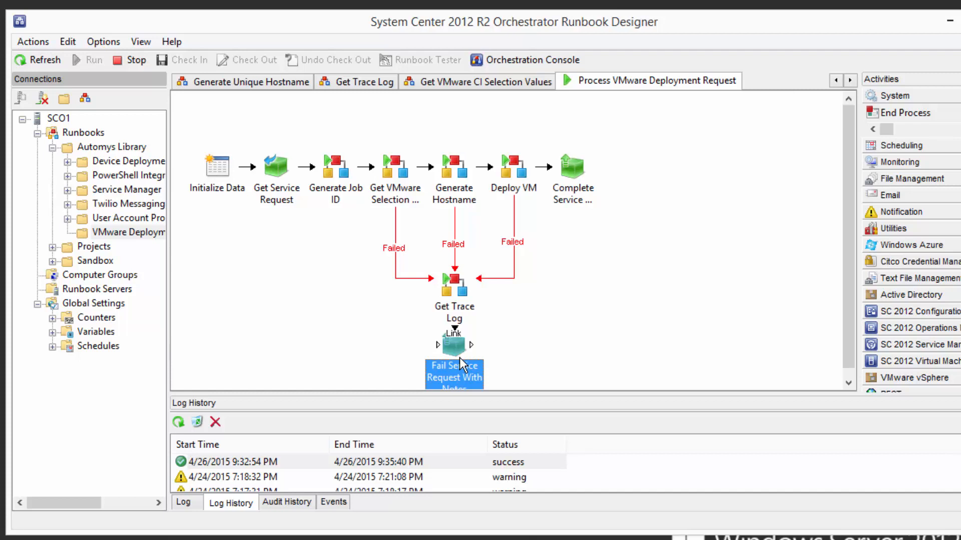
{"action": "mouse_move", "coordinate": [488, 329]}
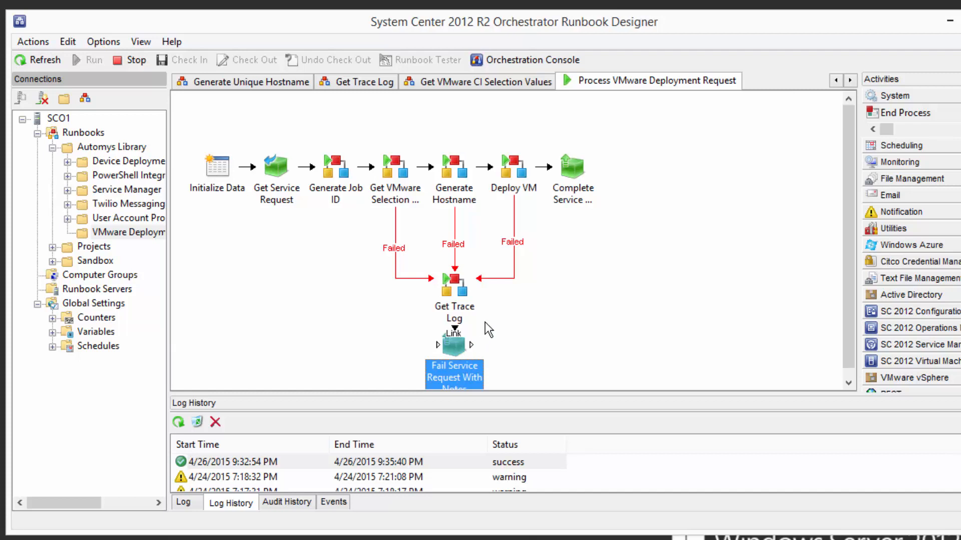
{"action": "mouse_move", "coordinate": [411, 306]}
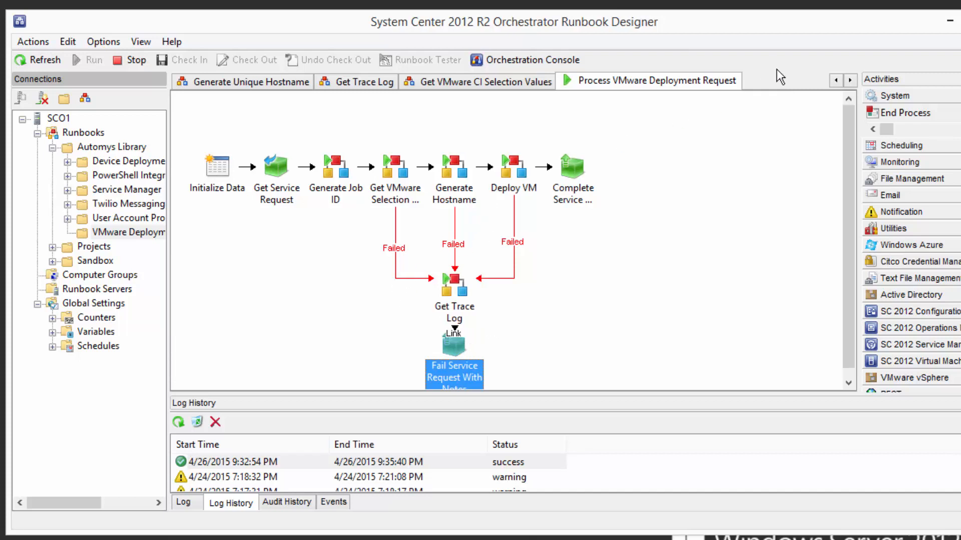
{"action": "left_click", "coordinate": [848, 80]}
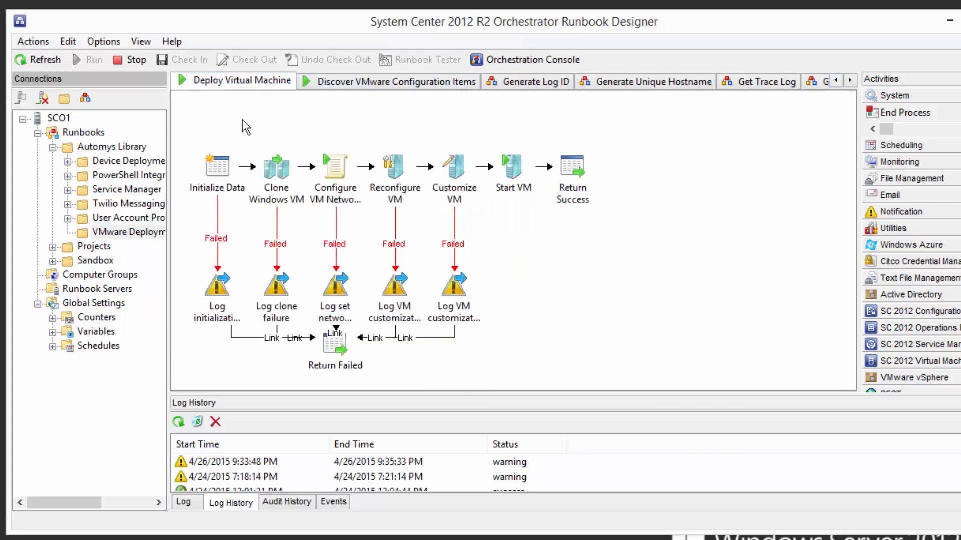
{"action": "mouse_move", "coordinate": [301, 233]}
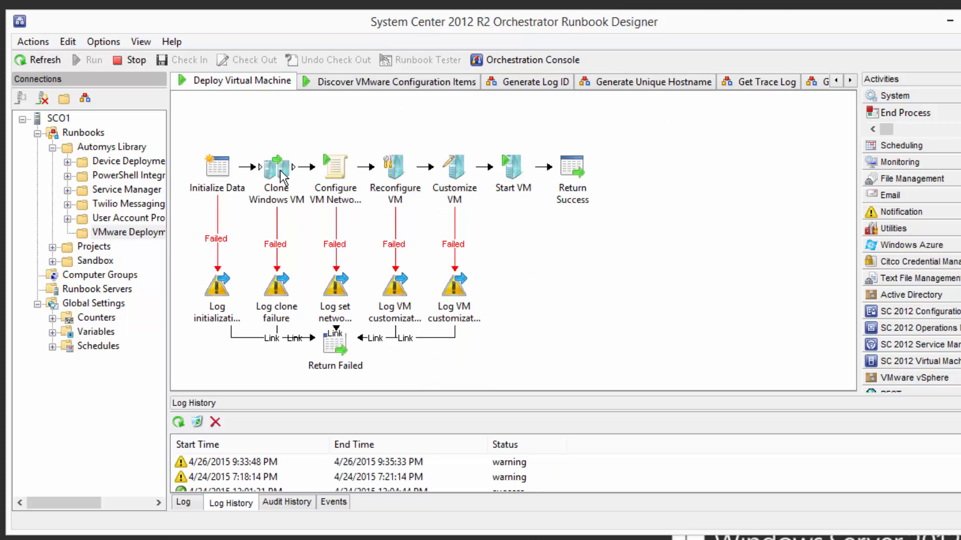
{"action": "left_click", "coordinate": [277, 167]}
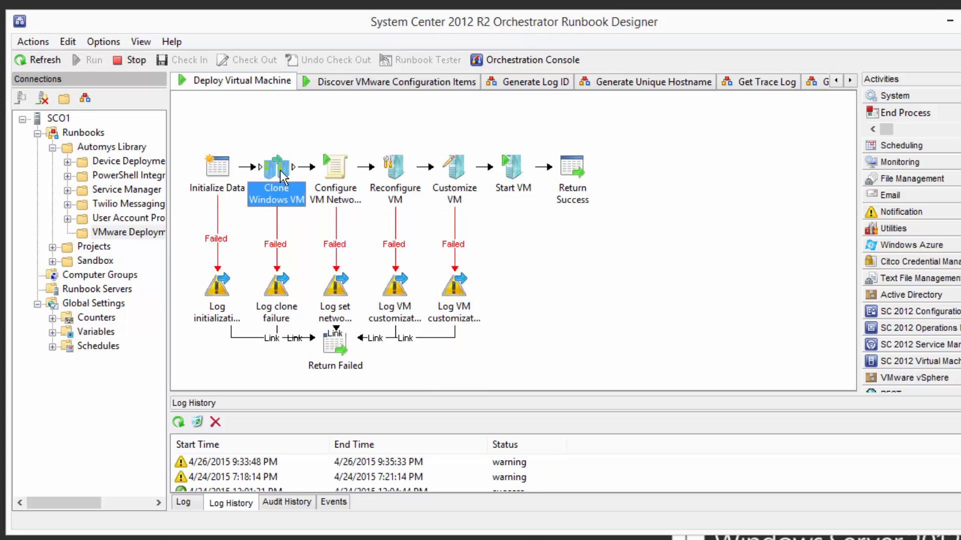
{"action": "mouse_move", "coordinate": [381, 173]}
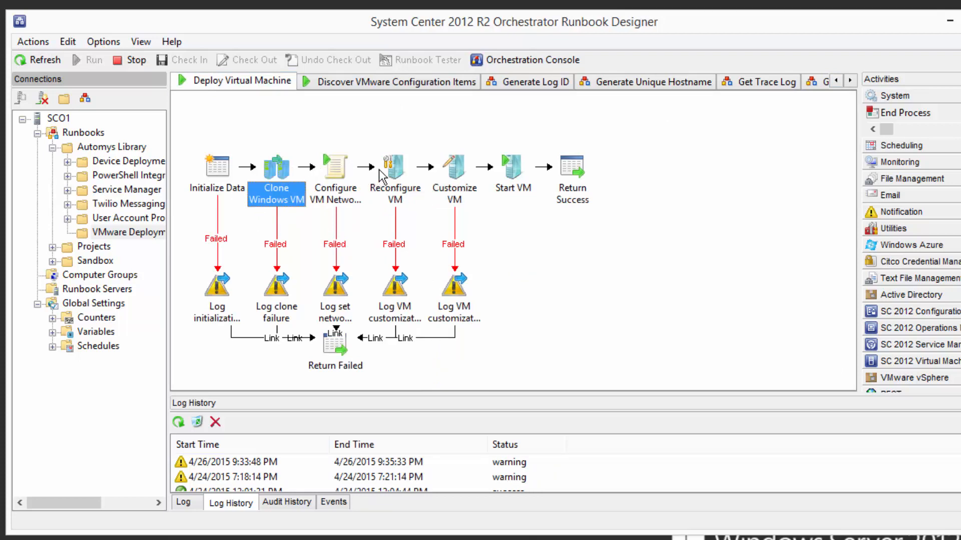
{"action": "left_click", "coordinate": [394, 168]}
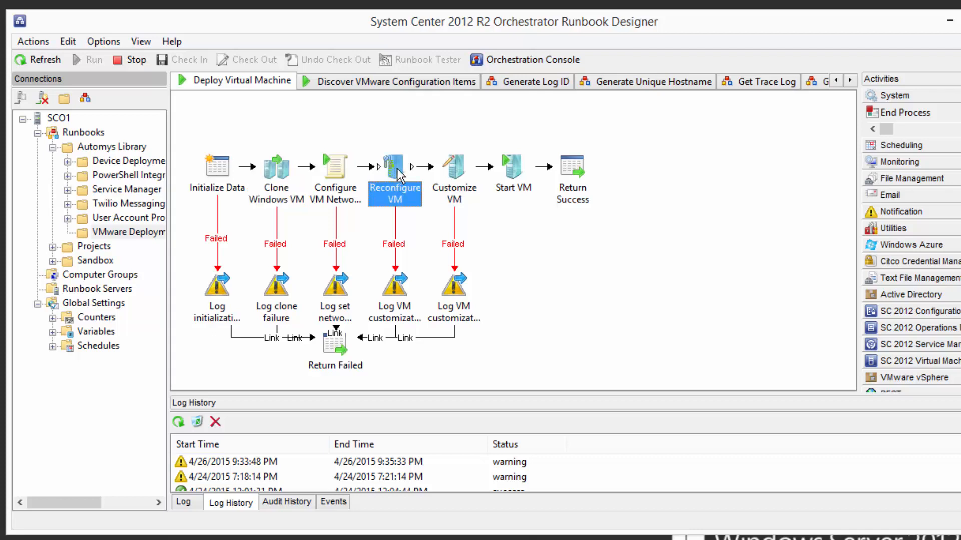
{"action": "mouse_move", "coordinate": [459, 174]}
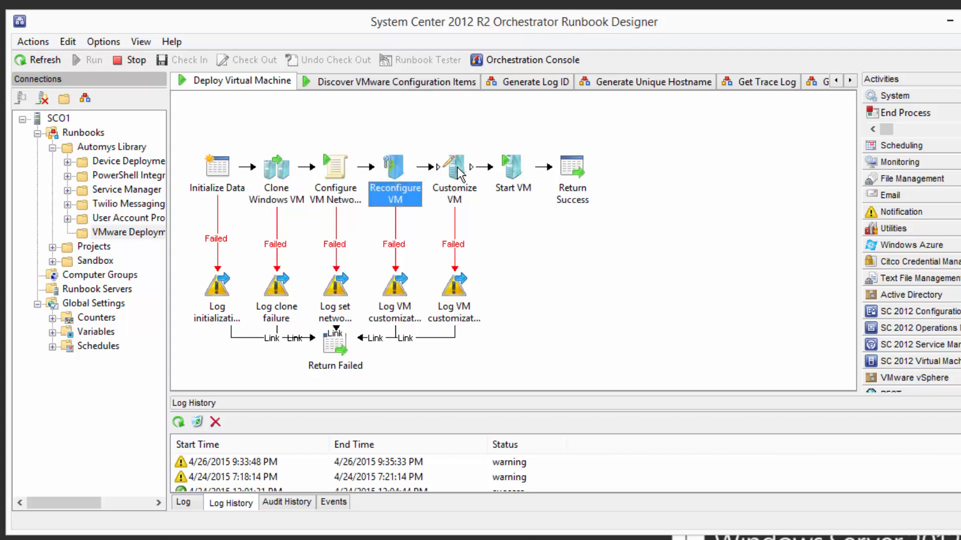
{"action": "left_click", "coordinate": [454, 167]}
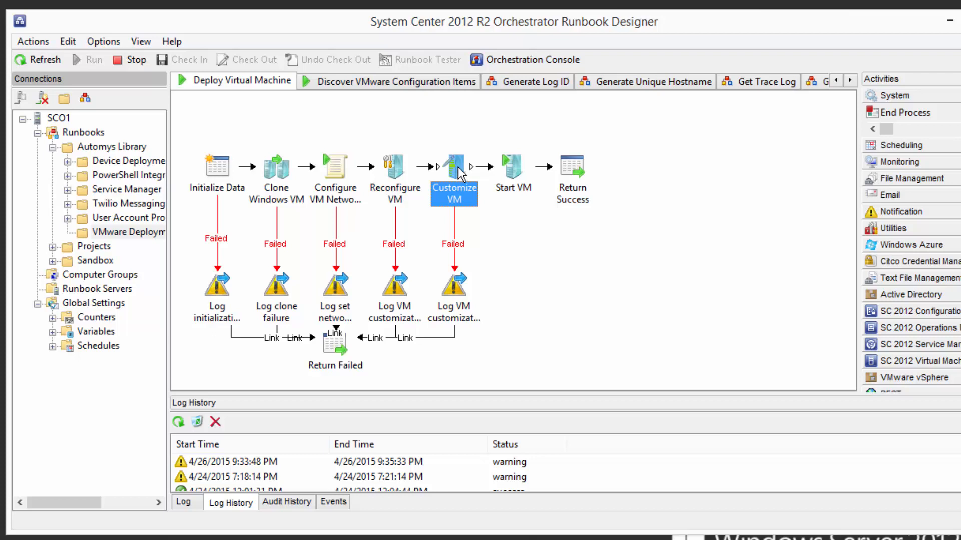
{"action": "left_click", "coordinate": [513, 166]}
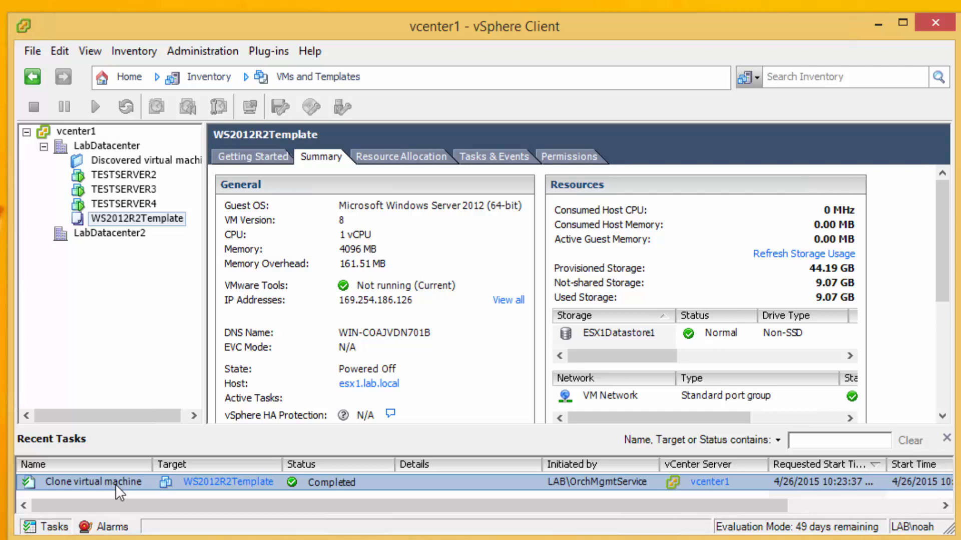
{"action": "mouse_move", "coordinate": [98, 361]}
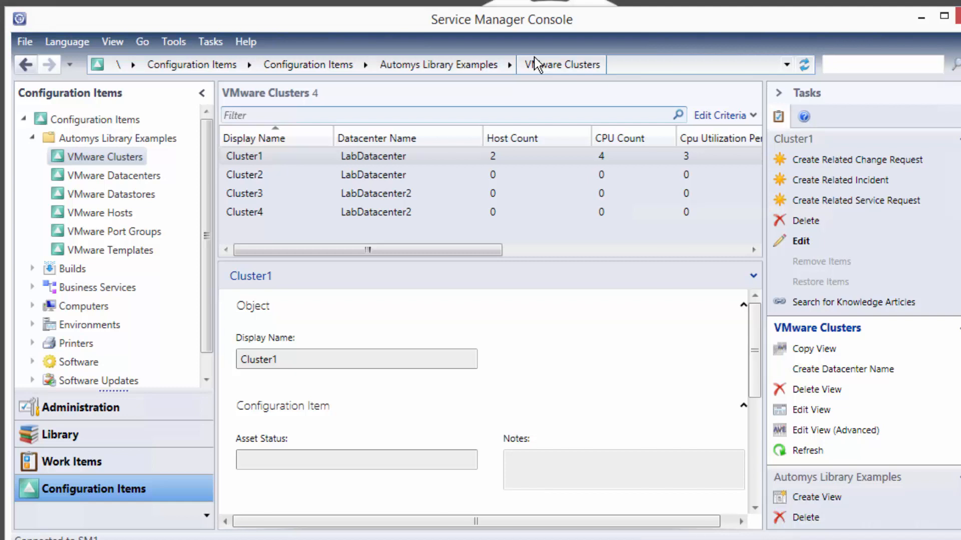
{"action": "mouse_move", "coordinate": [416, 23]}
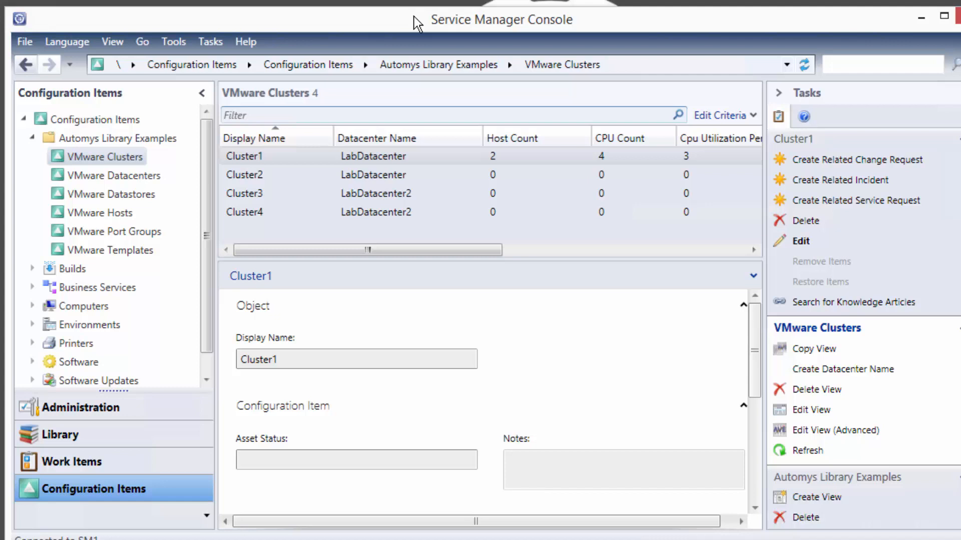
{"action": "mouse_move", "coordinate": [390, 46]}
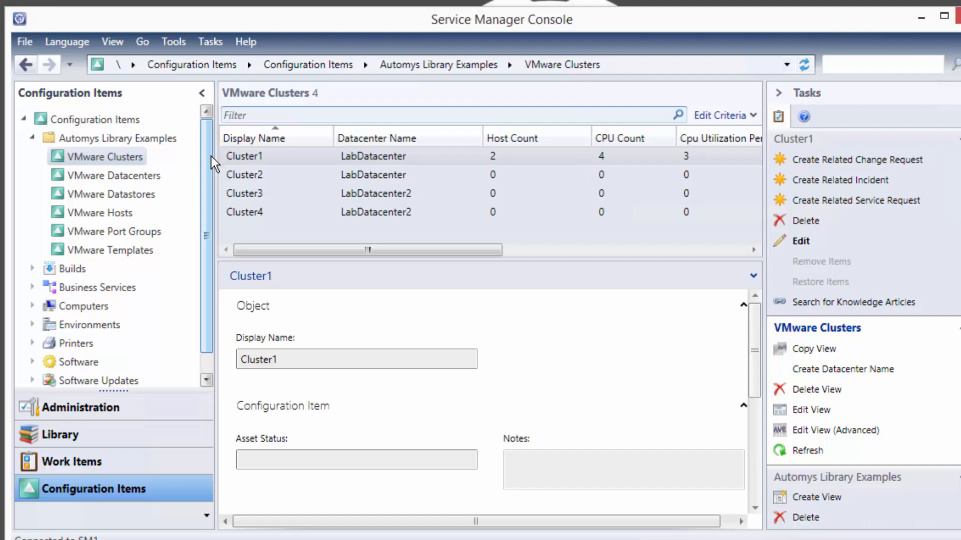
{"action": "mouse_move", "coordinate": [113, 175]}
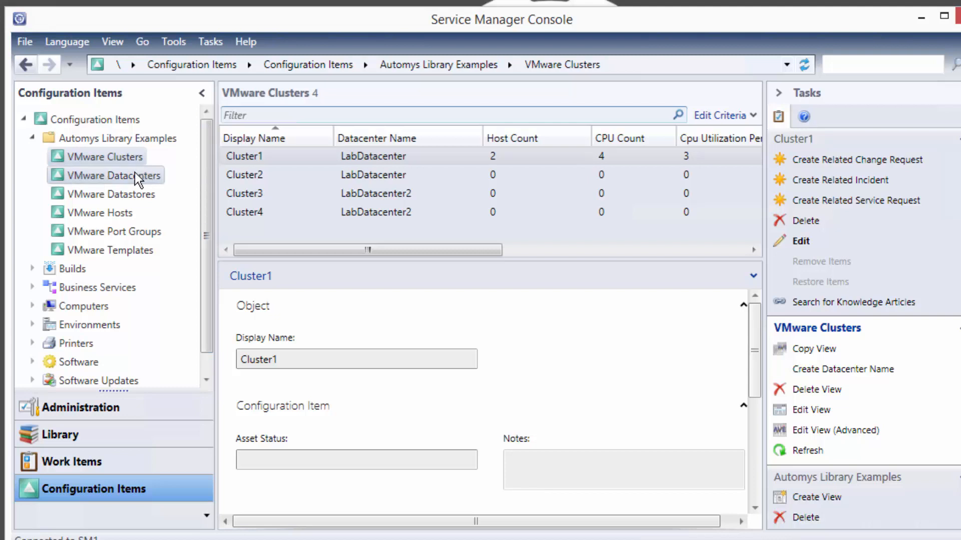
{"action": "mouse_move", "coordinate": [92, 250]}
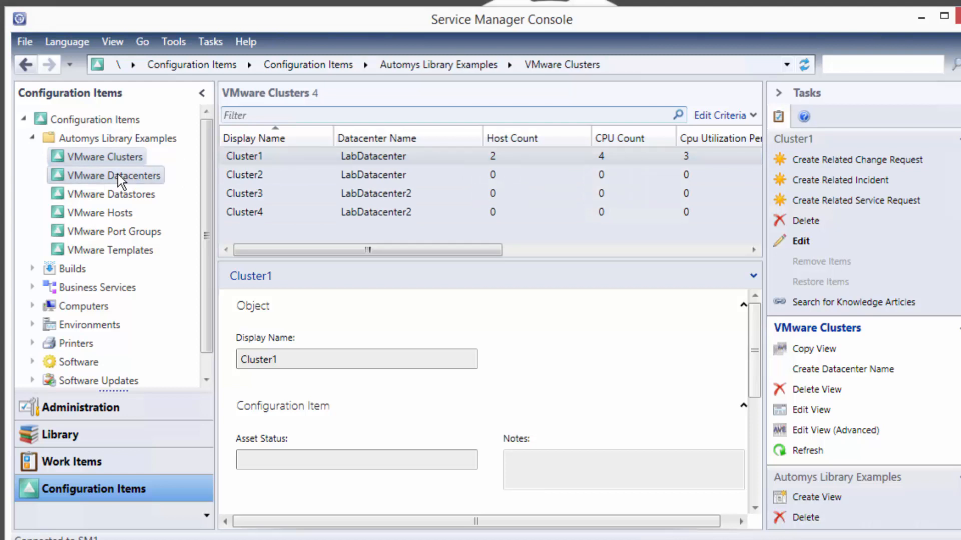
- Browse VMware Datacenters for LabDatacenter, then the VMware Datastores list with ESX2Datastore1
{"action": "left_click", "coordinate": [115, 175]}
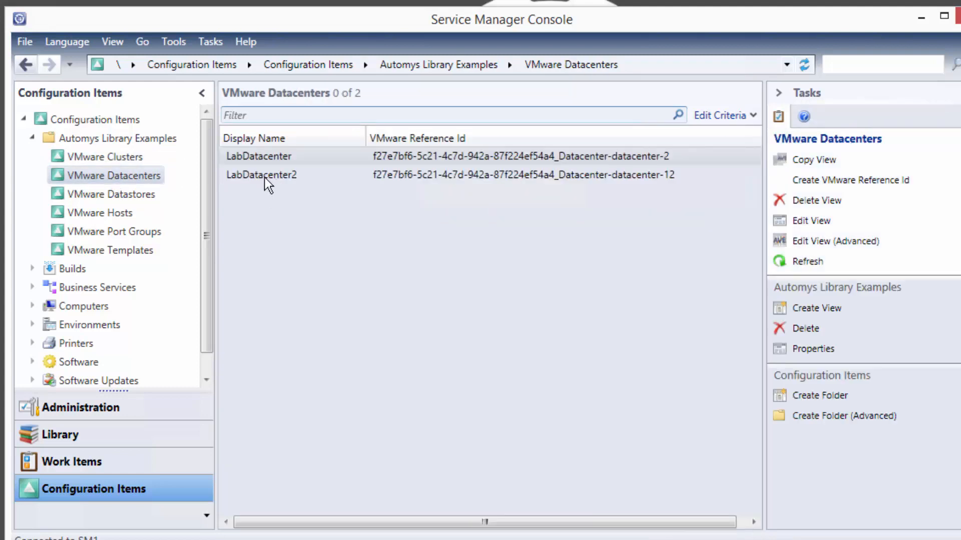
{"action": "left_click", "coordinate": [258, 157]}
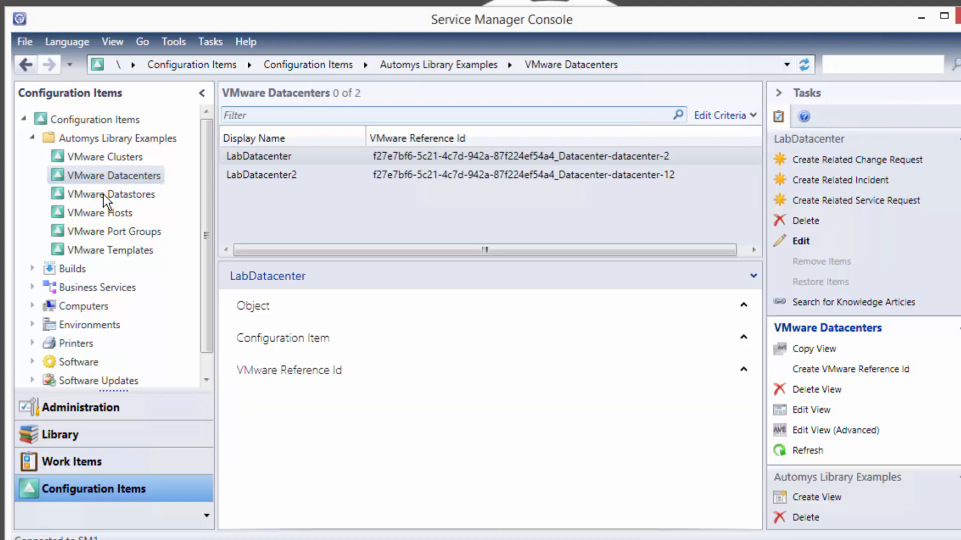
{"action": "left_click", "coordinate": [113, 193]}
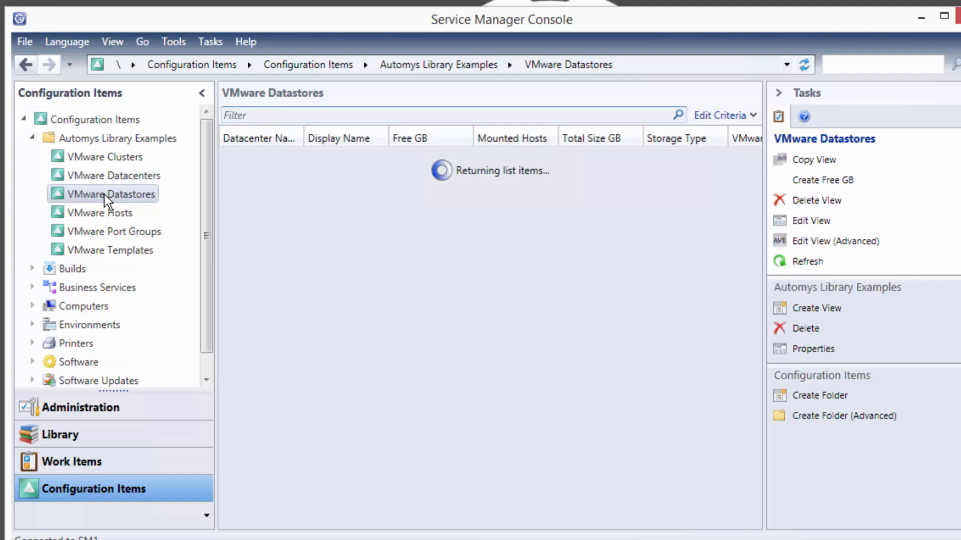
{"action": "left_click", "coordinate": [345, 156]}
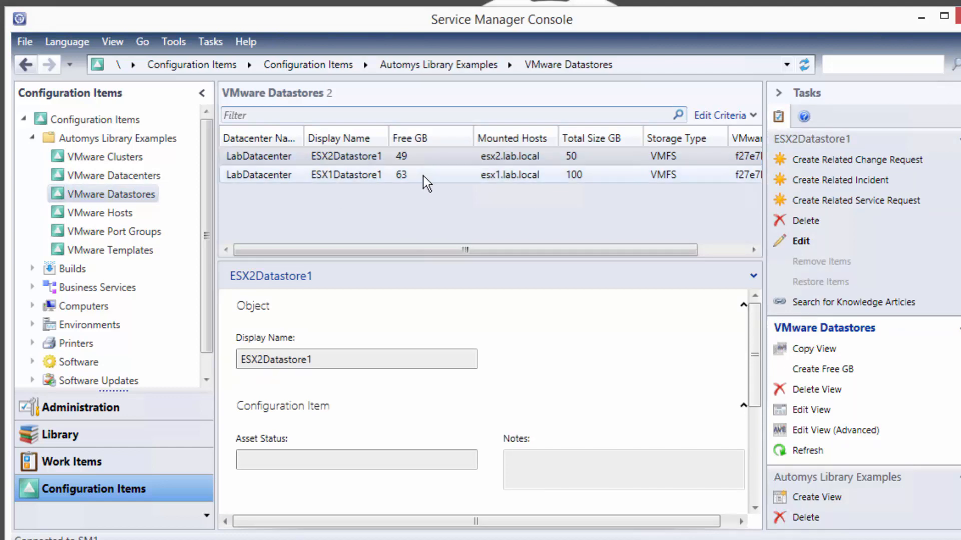
{"action": "mouse_move", "coordinate": [355, 196]}
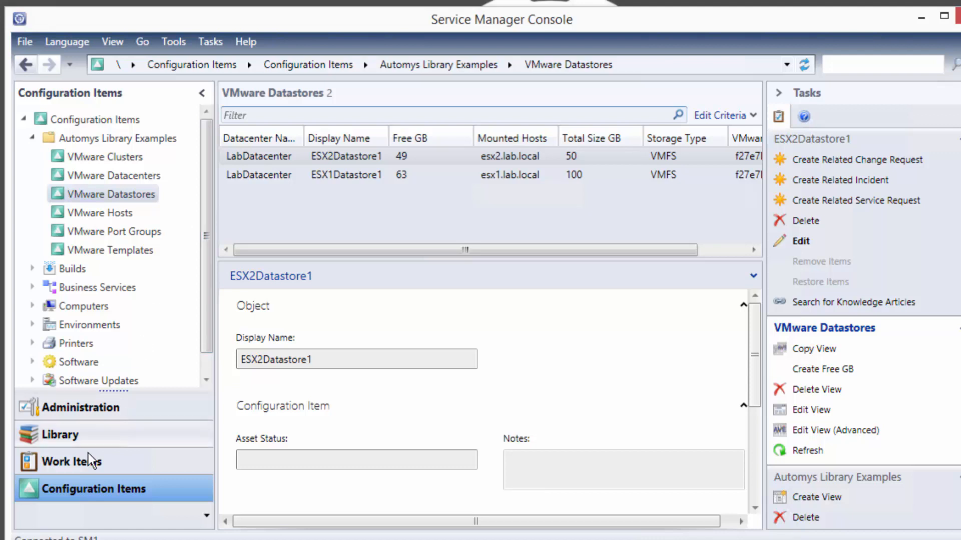
- Find SR235 among the completed service requests under Work Items
{"action": "left_click", "coordinate": [71, 462]}
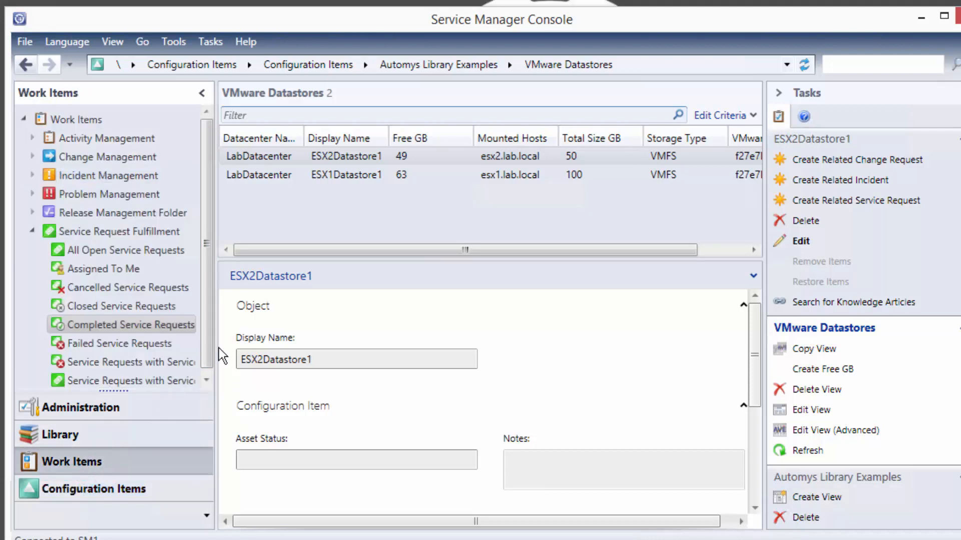
{"action": "left_click", "coordinate": [129, 324]}
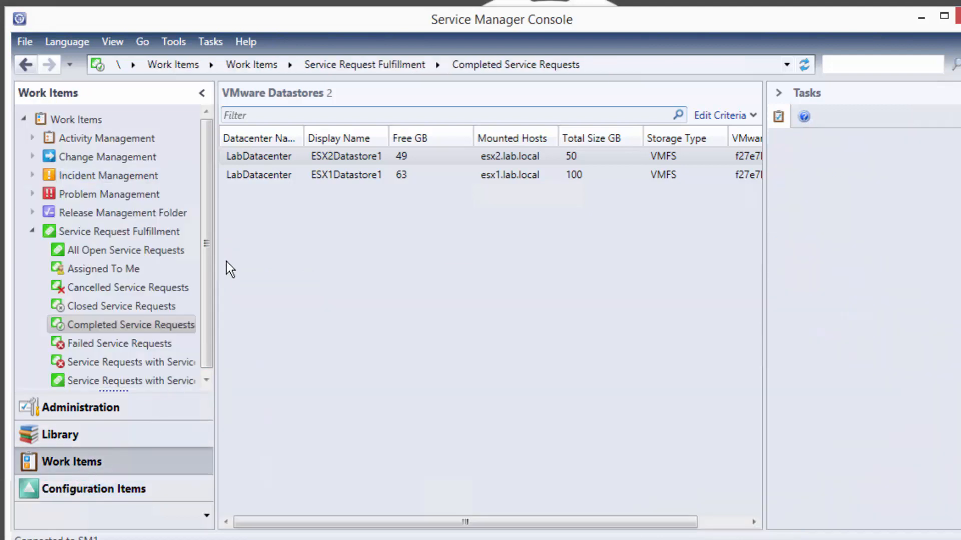
{"action": "left_click", "coordinate": [129, 324]}
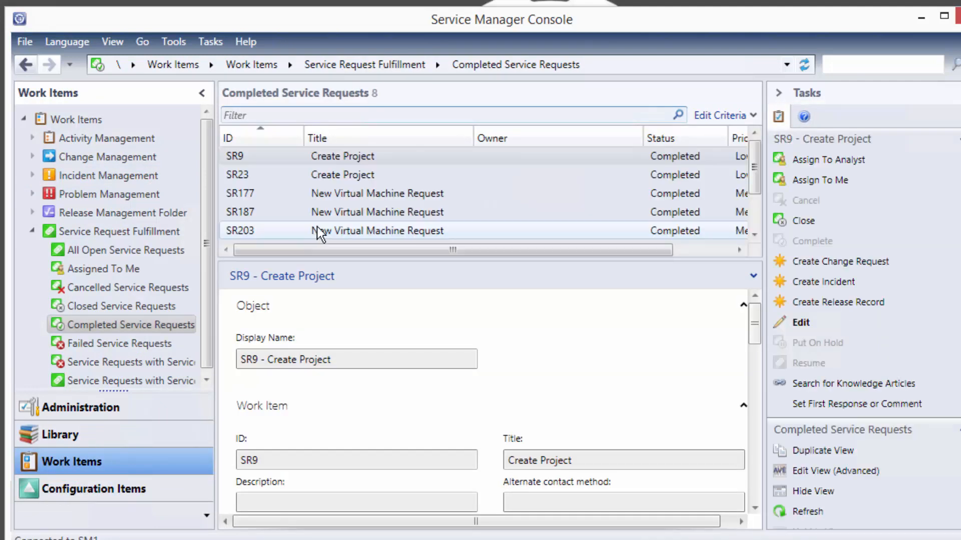
{"action": "scroll", "scroll_direction": "down", "scroll_amount": 3}
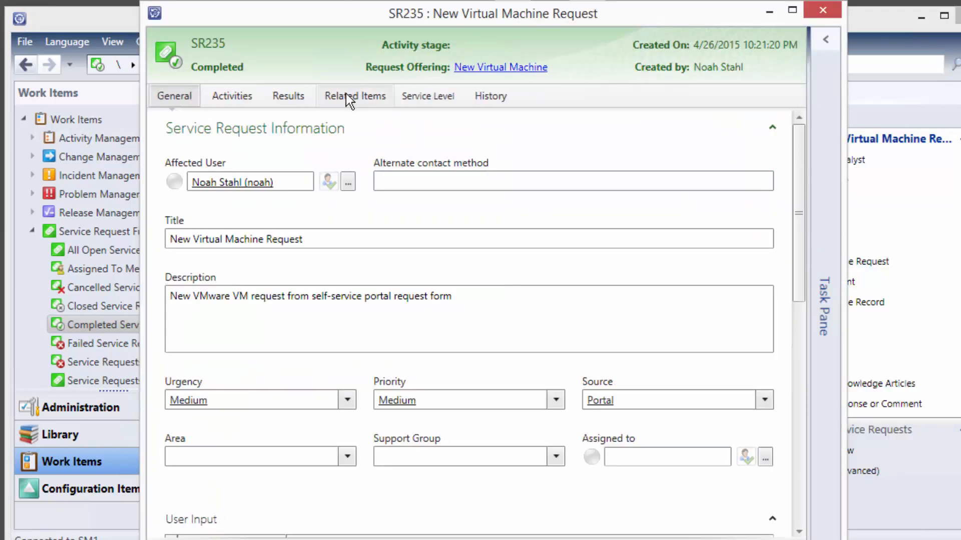
- View SR235's related items: Cluster1, LabDatacenter, ESX1Datastore1, TheBestNetwork and esx1.lab.local
{"action": "left_click", "coordinate": [354, 96]}
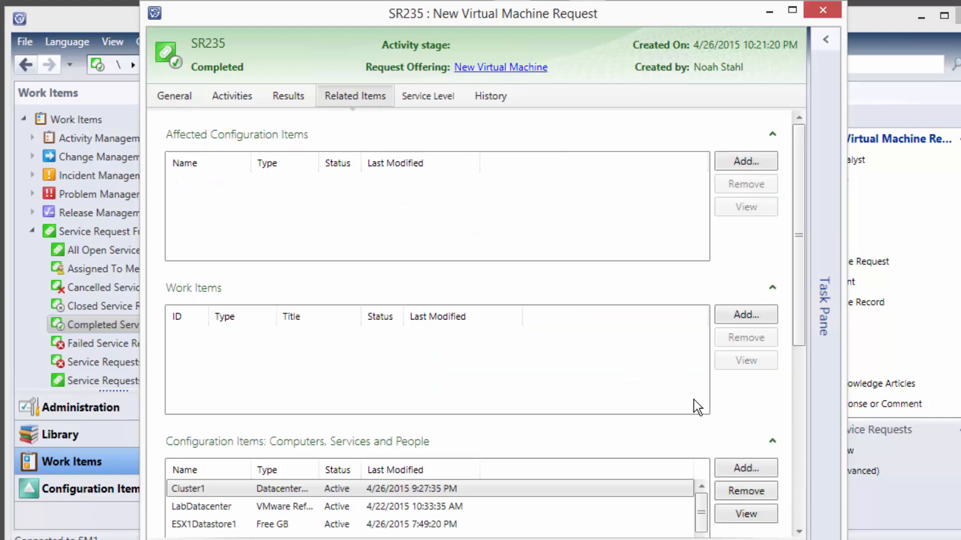
{"action": "scroll", "scroll_direction": "down", "scroll_amount": 3}
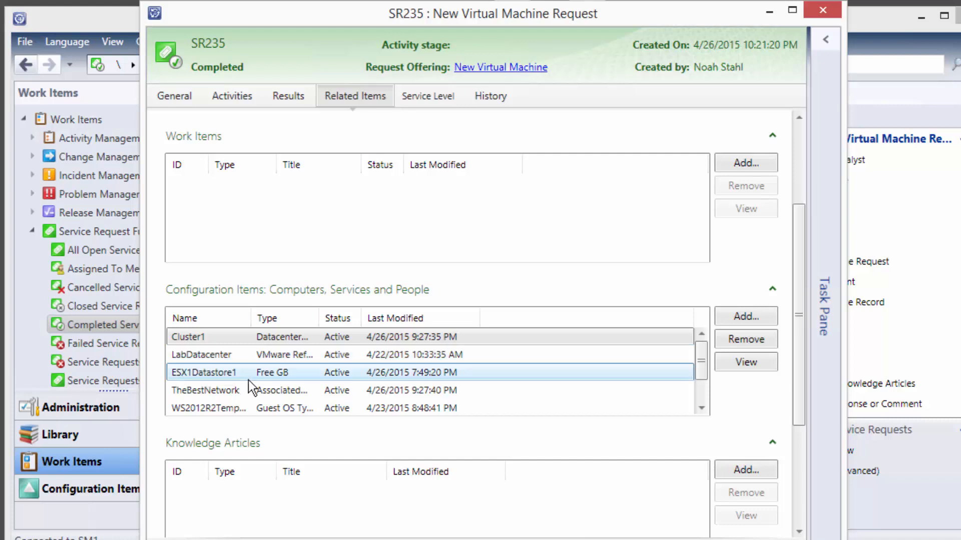
{"action": "scroll", "scroll_direction": "down", "scroll_amount": 3}
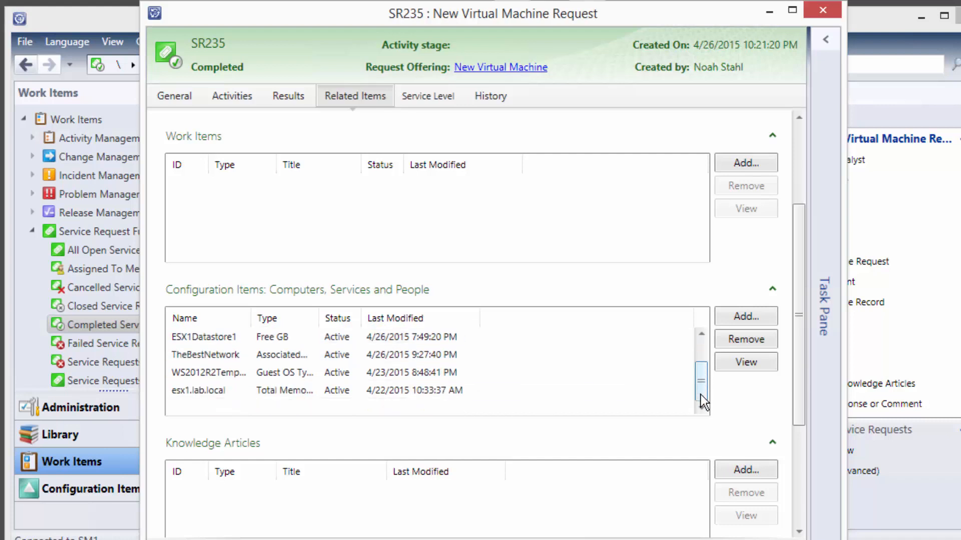
{"action": "scroll", "scroll_direction": "up", "scroll_amount": 3}
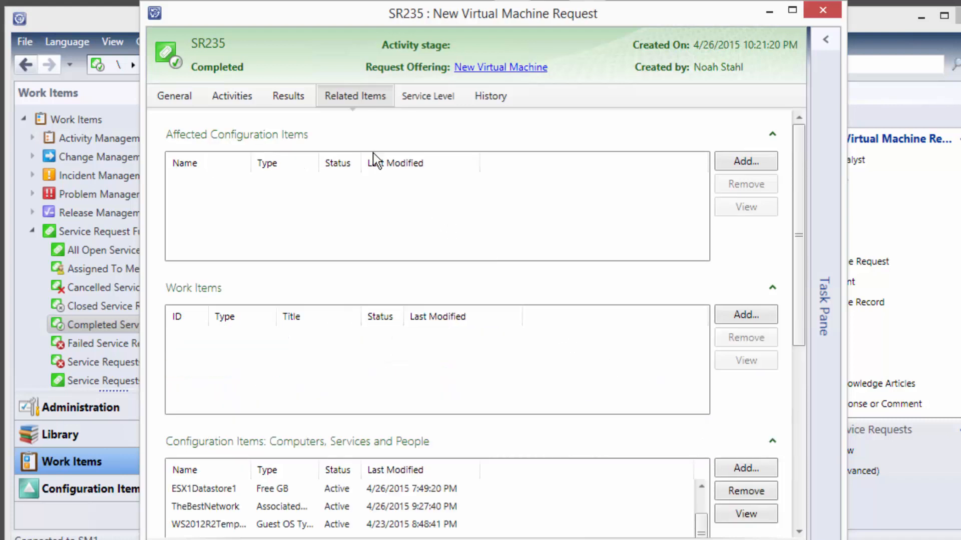
{"action": "mouse_move", "coordinate": [288, 99]}
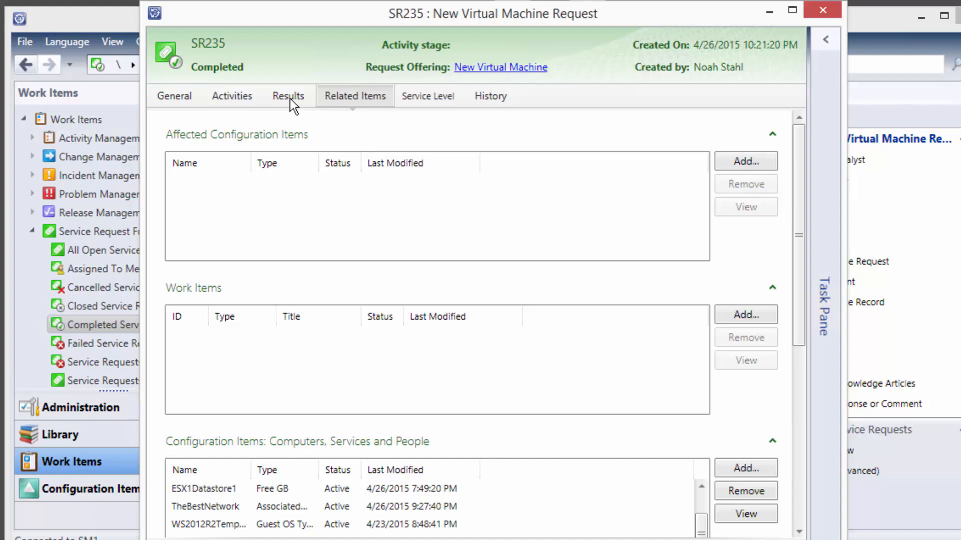
- View SR235's Results showing Successfully Implemented with the automated deployment completed note
{"action": "left_click", "coordinate": [289, 96]}
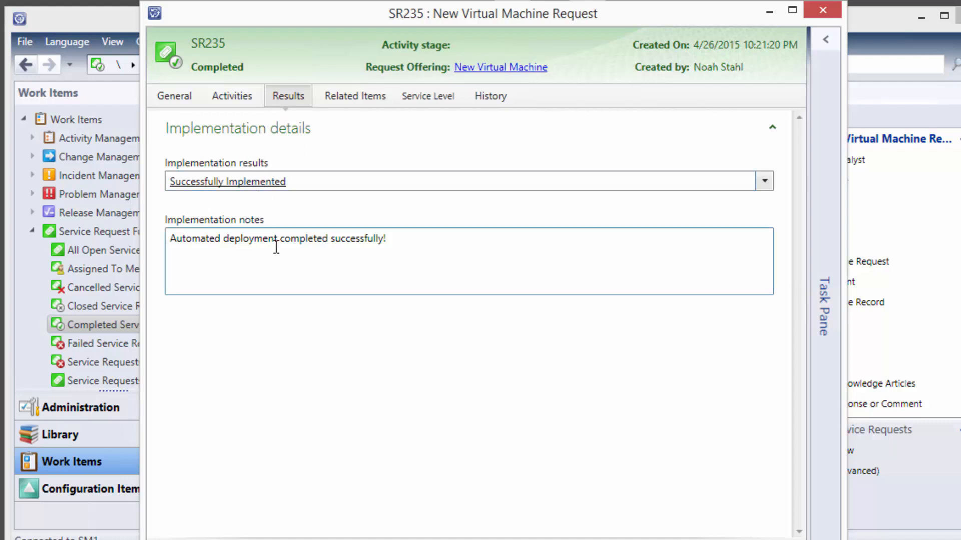
{"action": "mouse_move", "coordinate": [456, 260]}
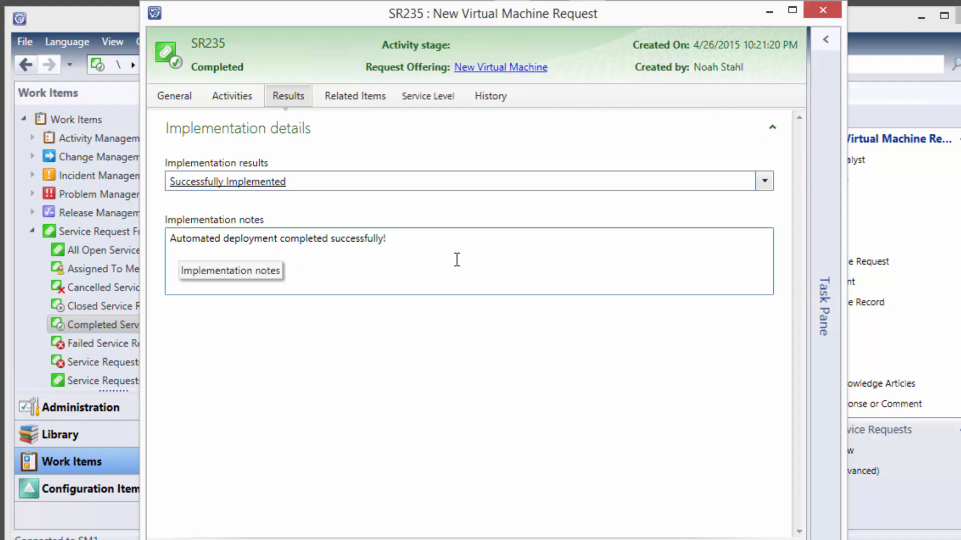
{"action": "mouse_move", "coordinate": [410, 244]}
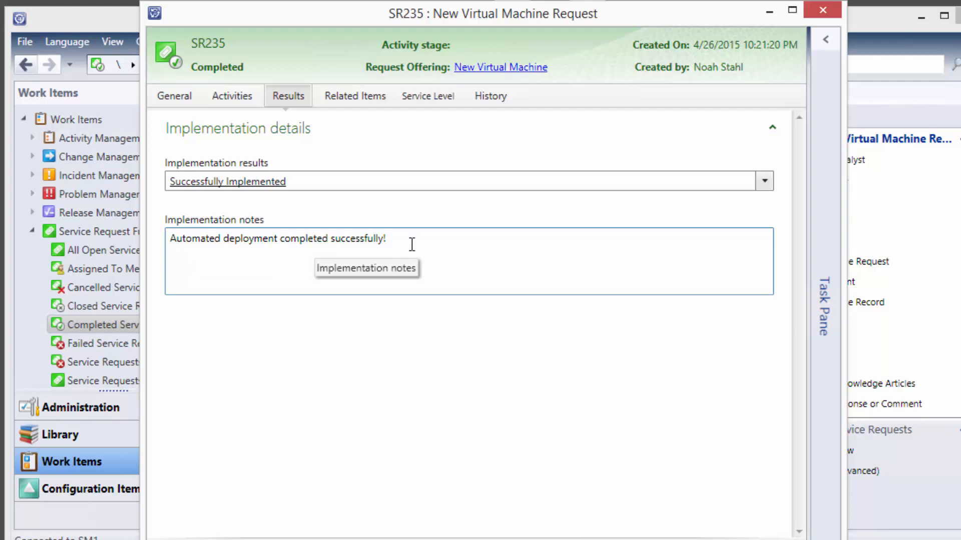
{"action": "mouse_move", "coordinate": [424, 350]}
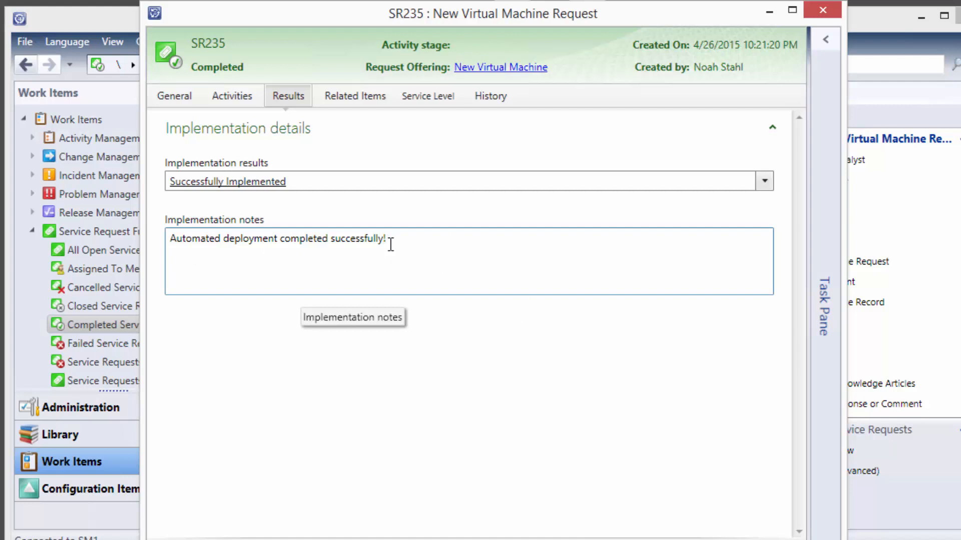
{"action": "mouse_move", "coordinate": [313, 168]}
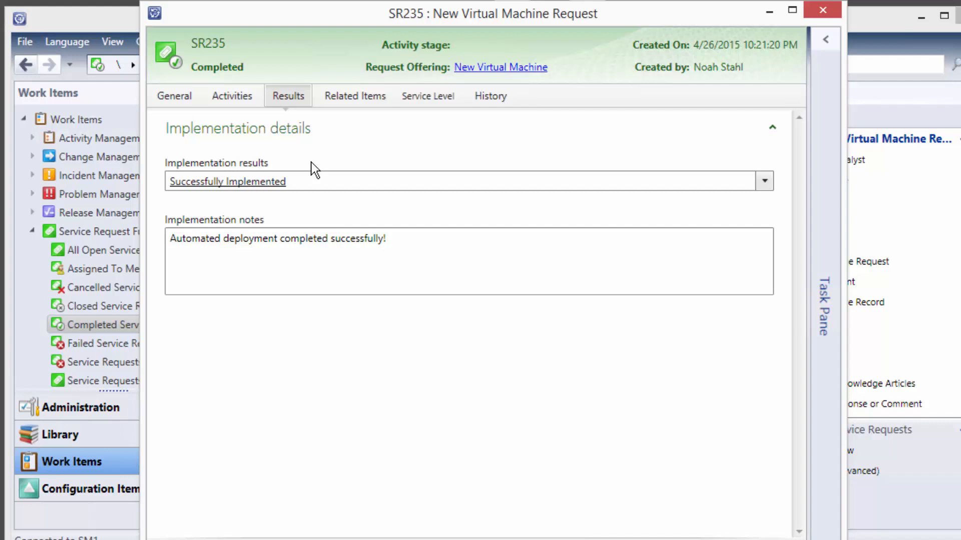
{"action": "mouse_move", "coordinate": [472, 189]}
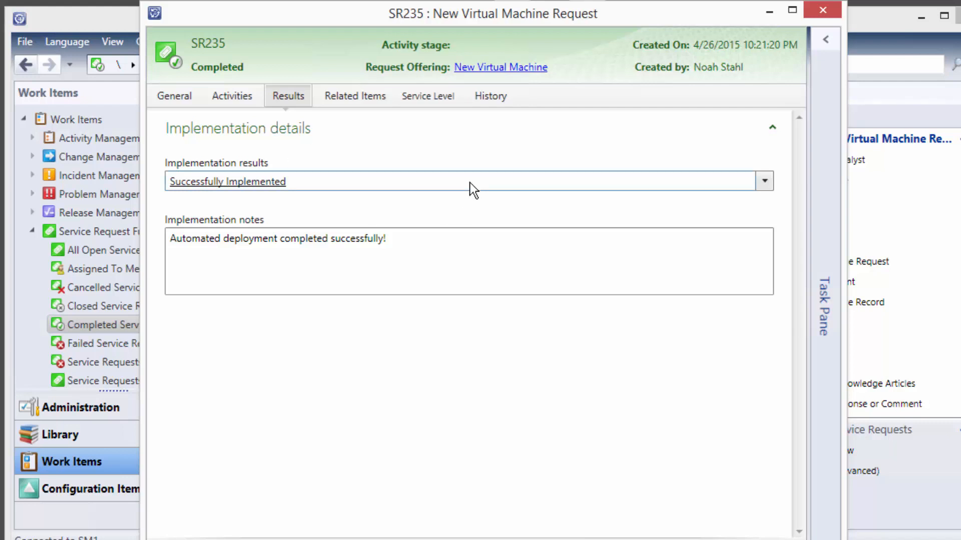
{"action": "mouse_move", "coordinate": [476, 199]}
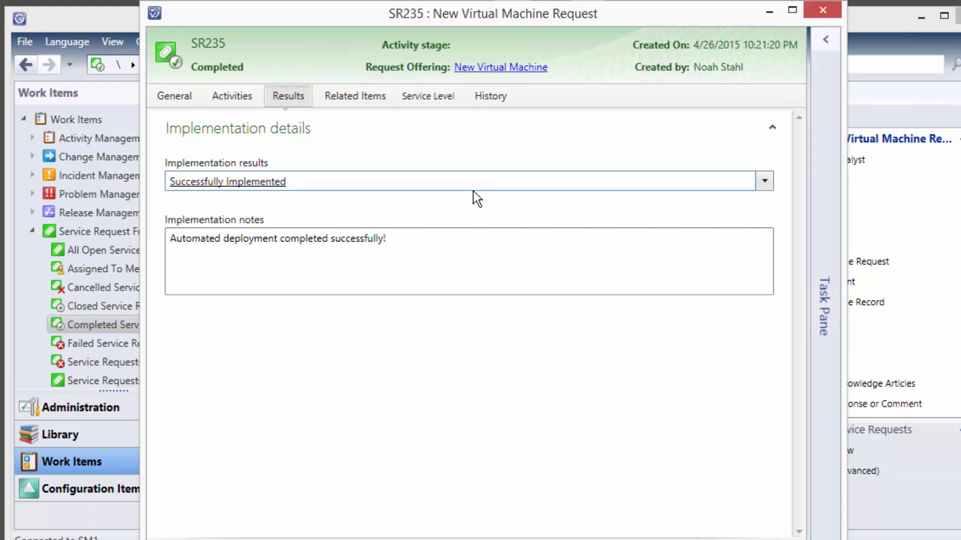